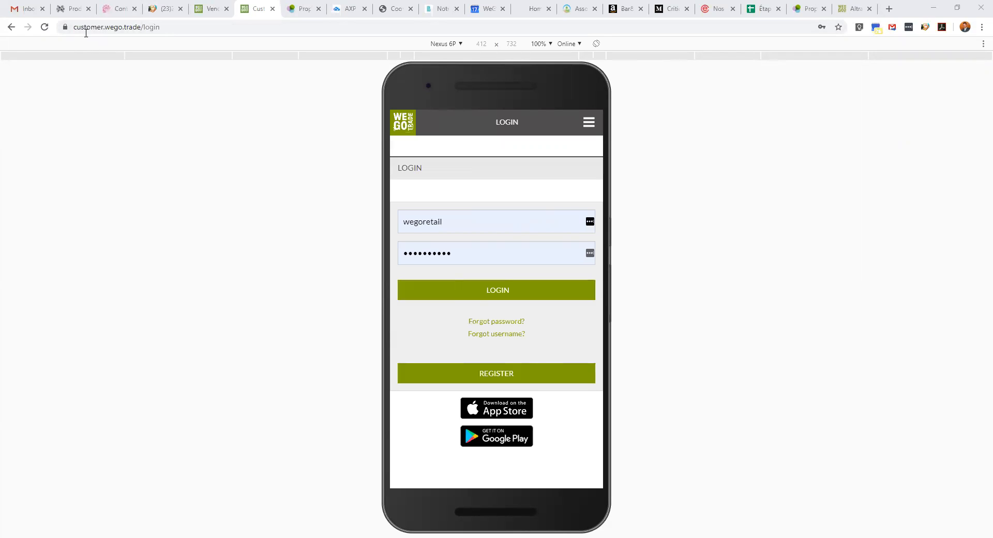
{"action": "mouse_move", "coordinate": [82, 34]}
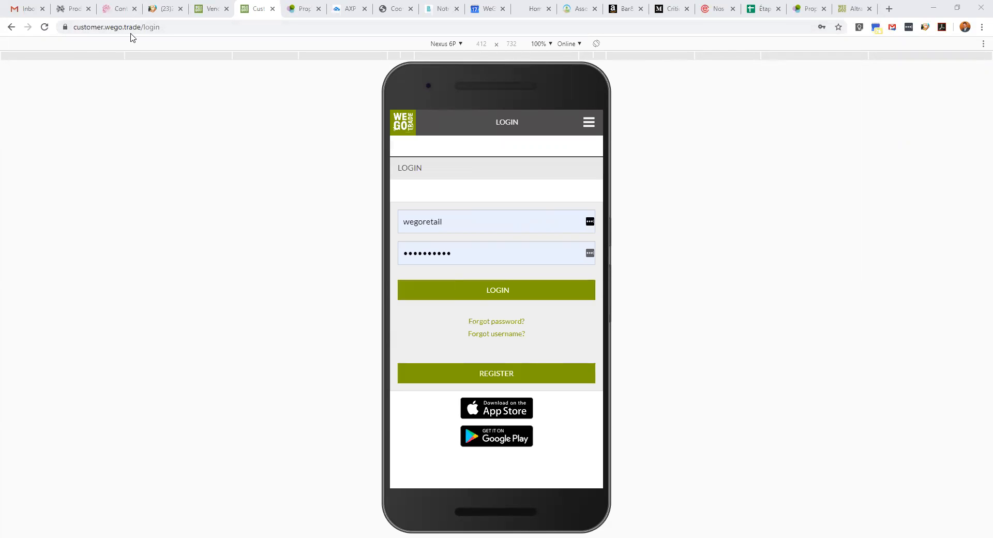
- Sign in with the filled-in credentials and scroll the home page to Your Vendors
{"action": "left_click", "coordinate": [486, 221]}
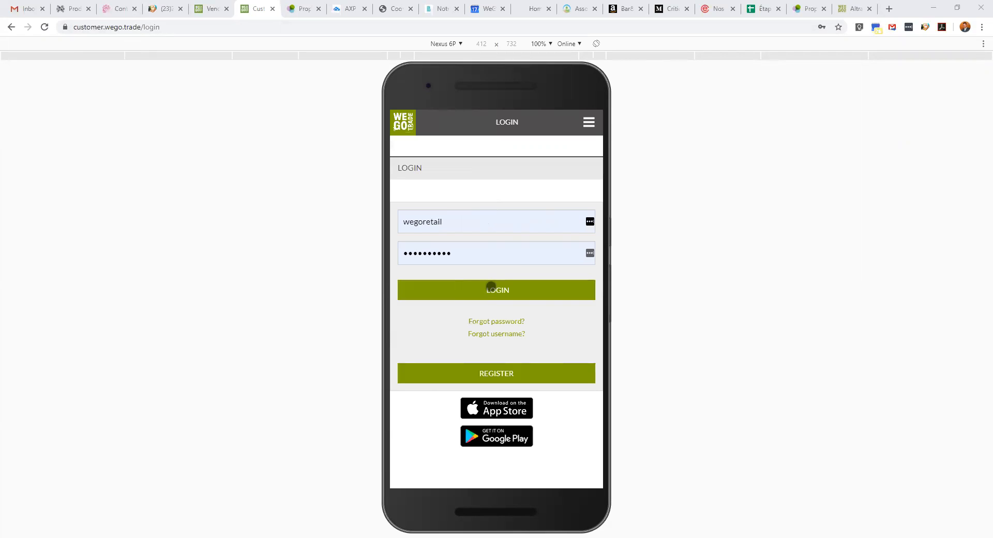
{"action": "left_click", "coordinate": [495, 290]}
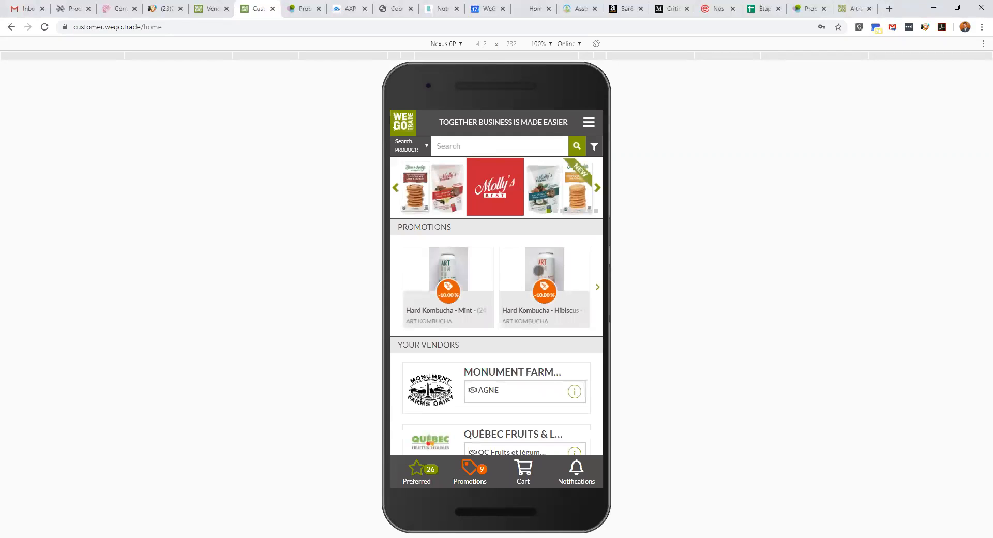
{"action": "scroll", "scroll_direction": "down", "scroll_amount": 3}
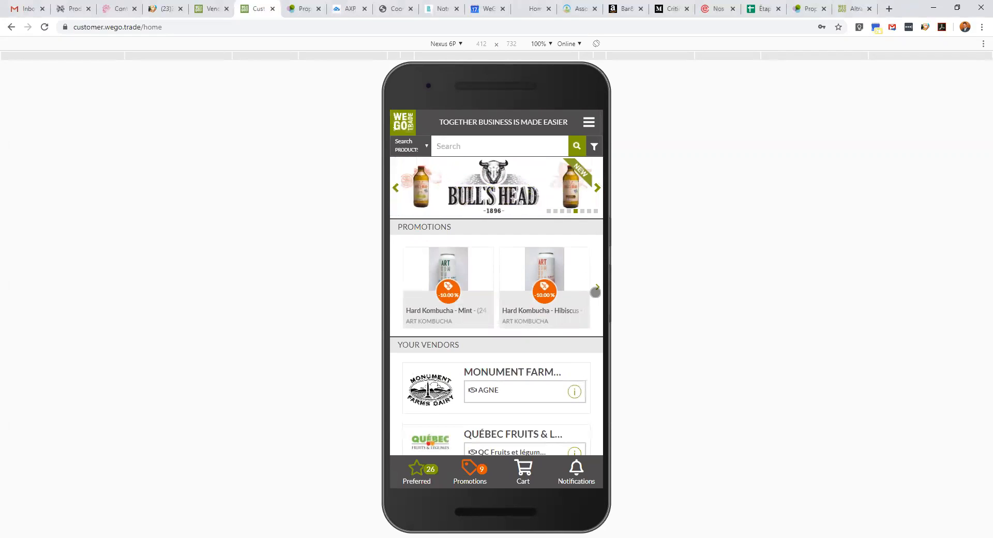
{"action": "scroll", "scroll_direction": "down", "scroll_amount": 3}
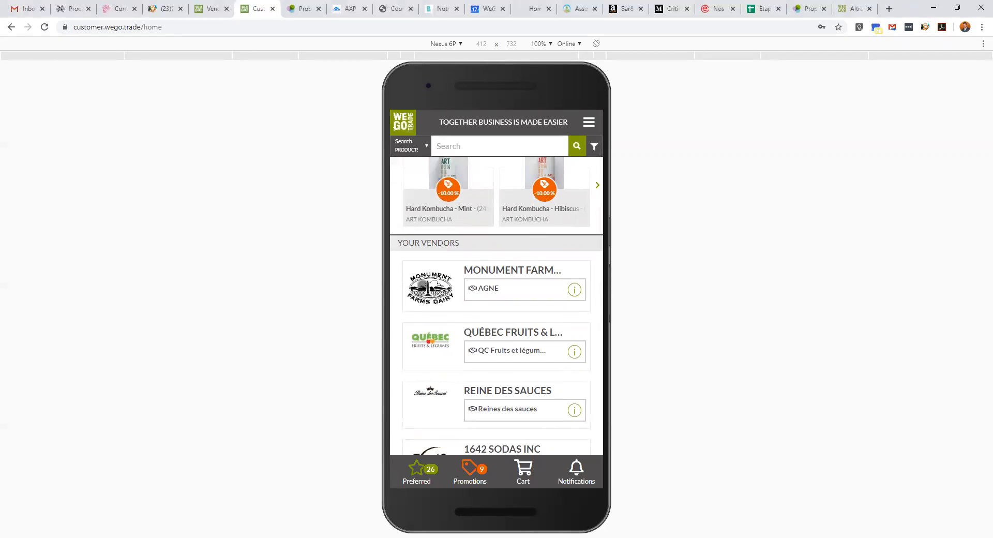
- Open the Monument Farms Dairy vendor card to show its milk products and prices
{"action": "left_click", "coordinate": [513, 289]}
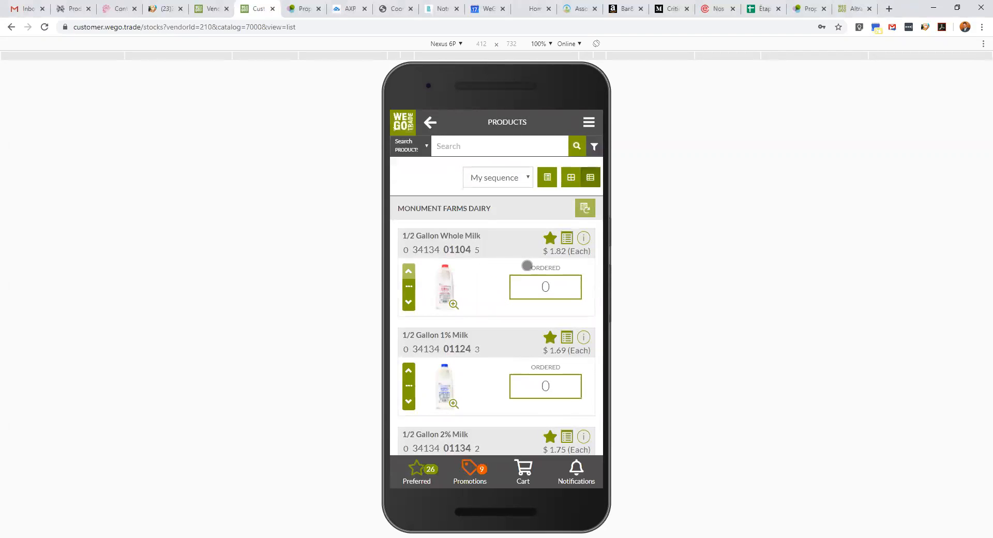
{"action": "mouse_move", "coordinate": [549, 261]}
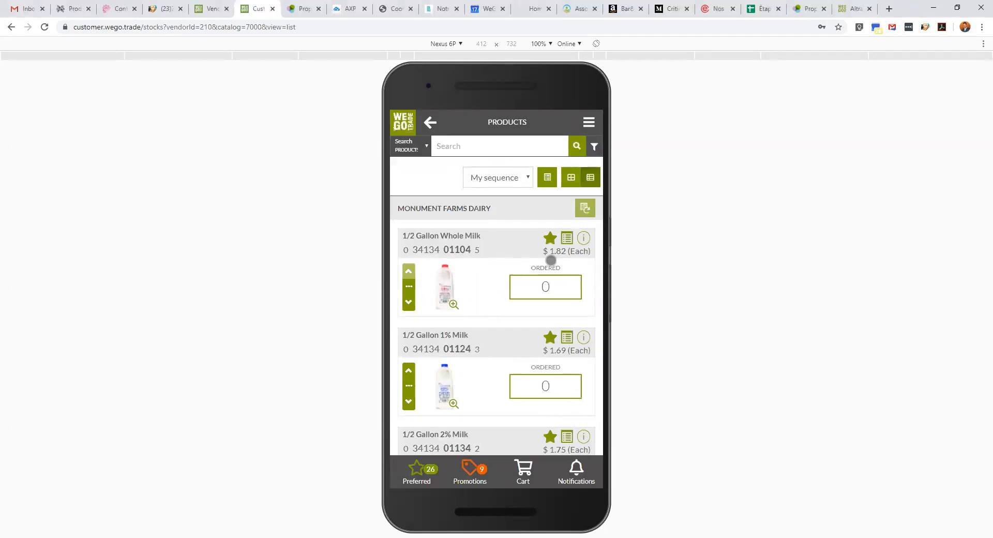
{"action": "mouse_move", "coordinate": [506, 226]}
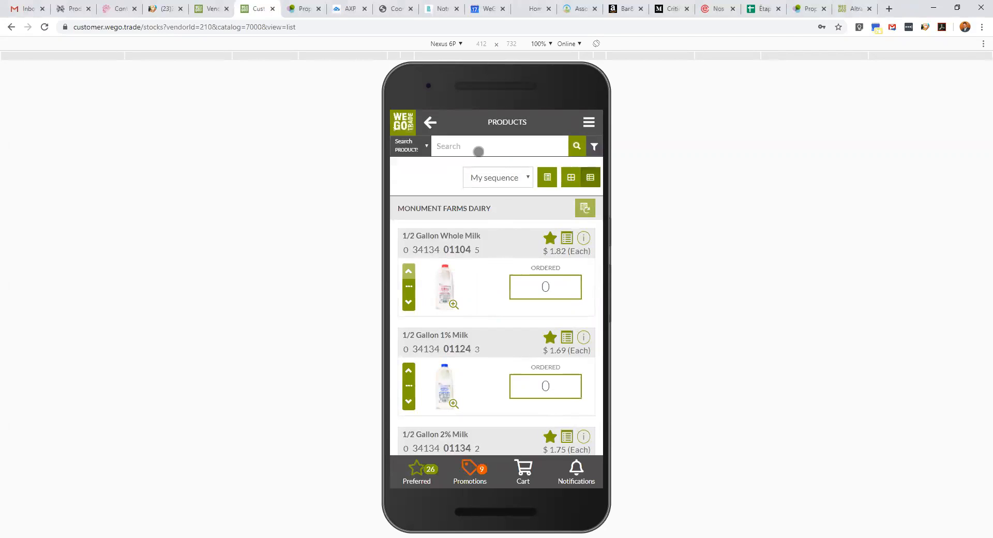
- Search the catalogue for '1%' and scroll through the matching 1% milk products
{"action": "left_click", "coordinate": [498, 146]}
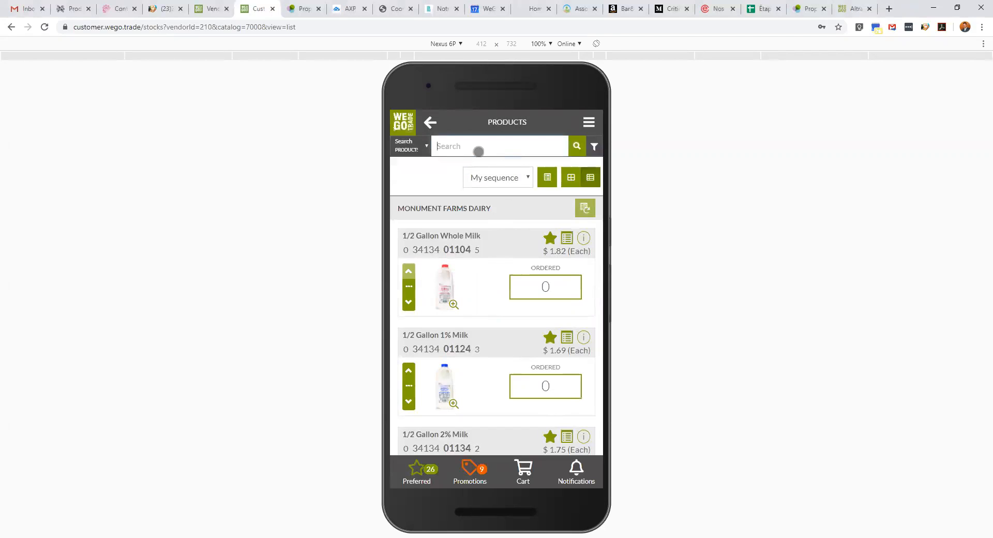
{"action": "type", "text": "1"}
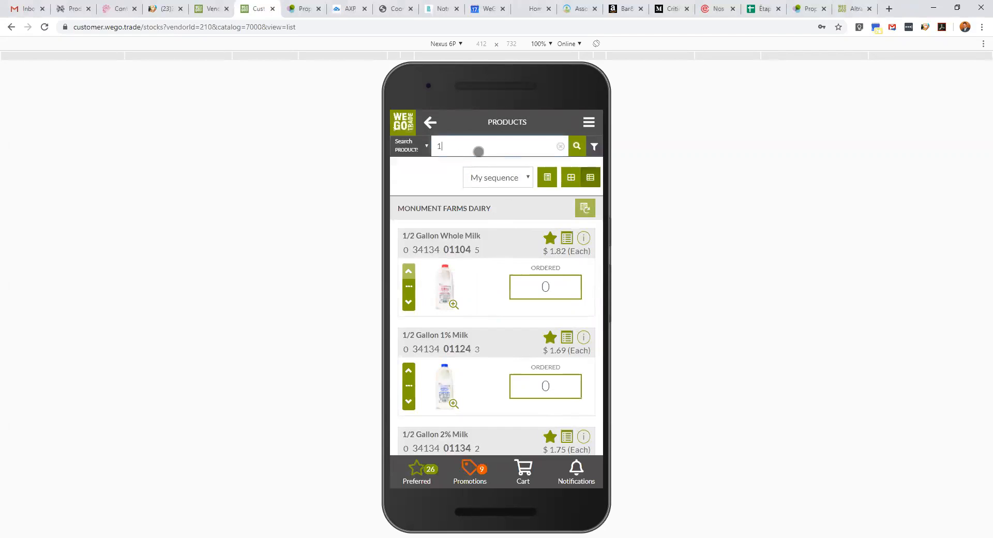
{"action": "type", "text": "%"}
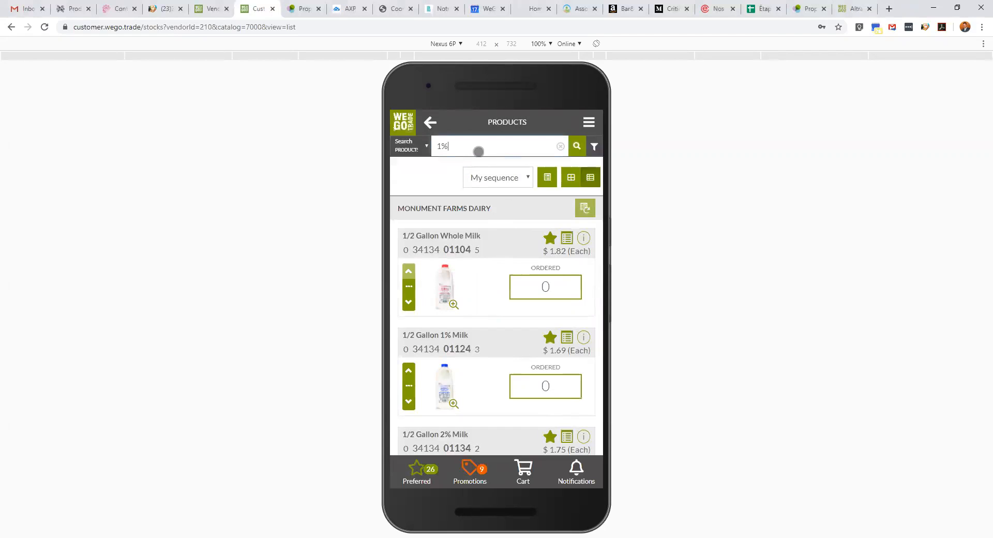
{"action": "left_click", "coordinate": [576, 146]}
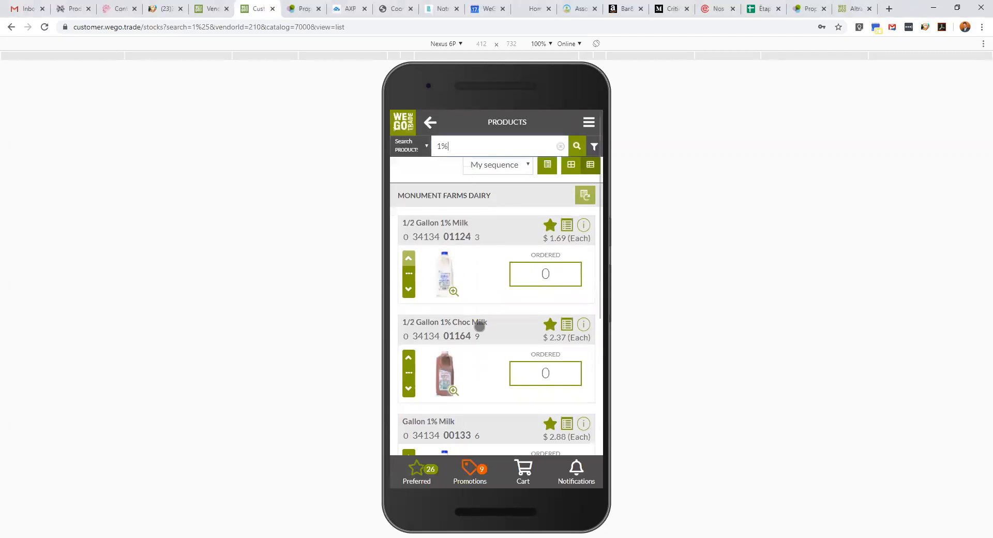
{"action": "scroll", "scroll_direction": "down", "scroll_amount": 3}
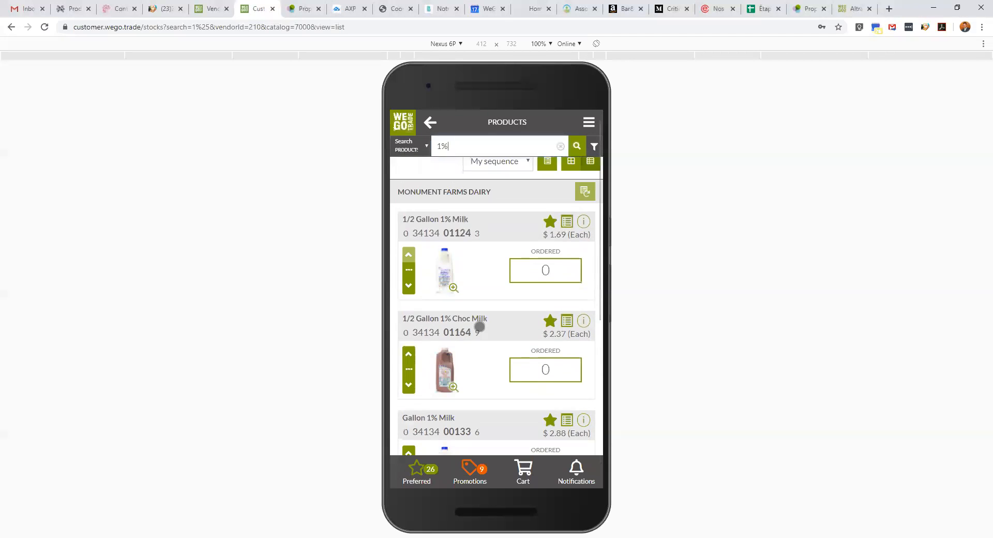
{"action": "scroll", "scroll_direction": "down", "scroll_amount": 3}
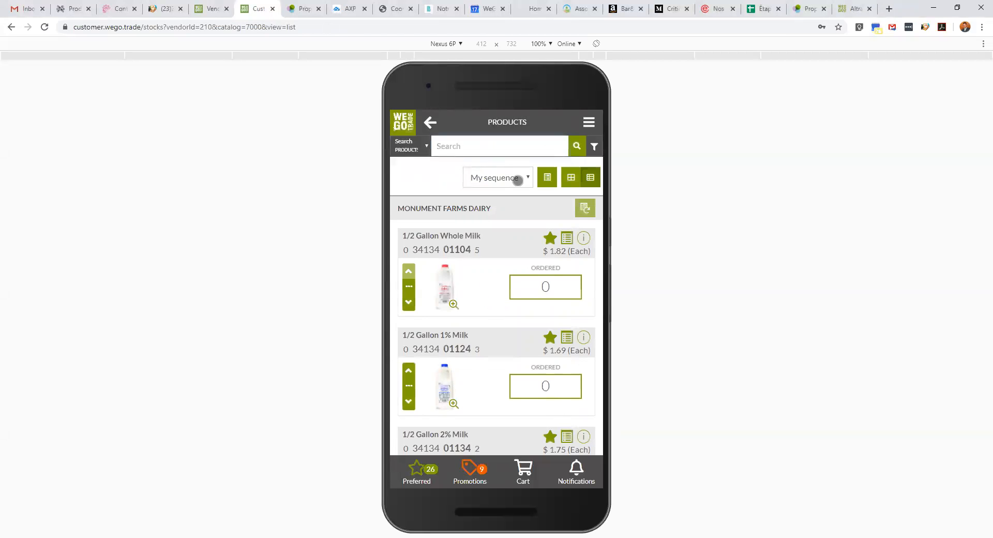
{"action": "left_click", "coordinate": [497, 177]}
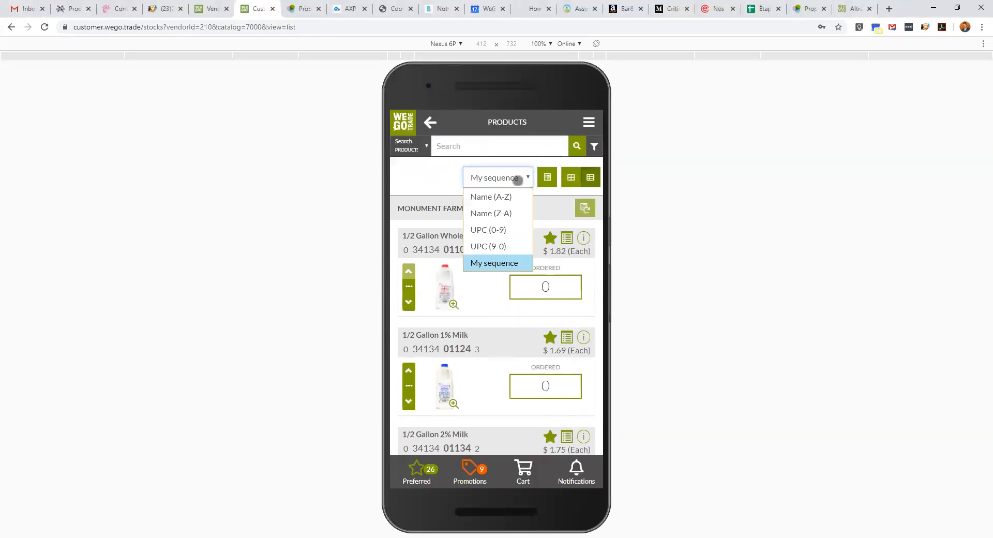
{"action": "mouse_move", "coordinate": [507, 227]}
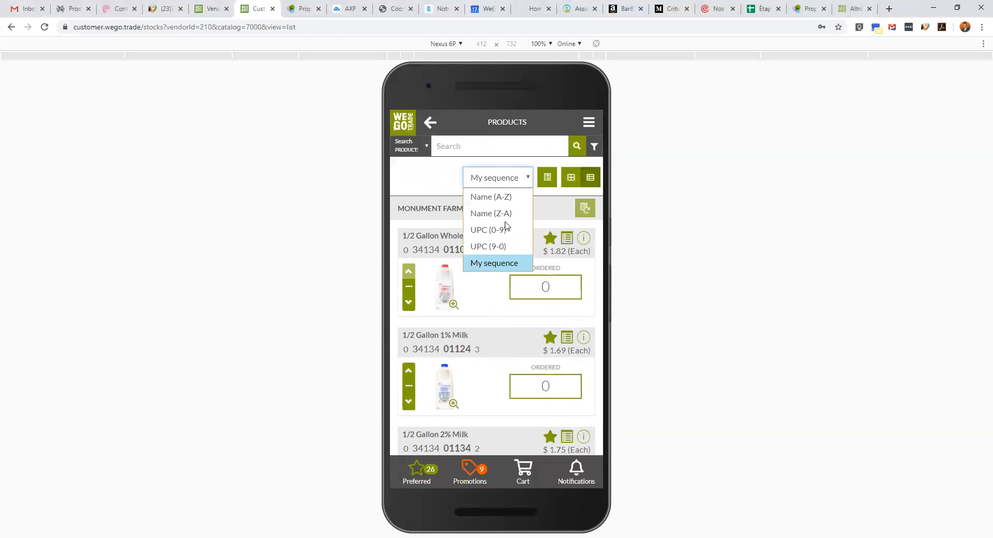
{"action": "mouse_move", "coordinate": [502, 218]}
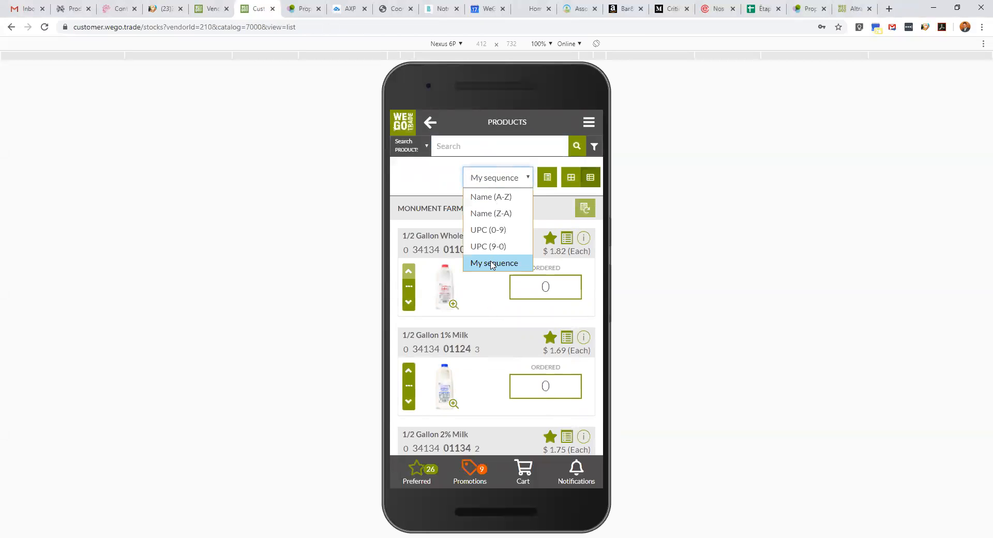
{"action": "left_click", "coordinate": [494, 262]}
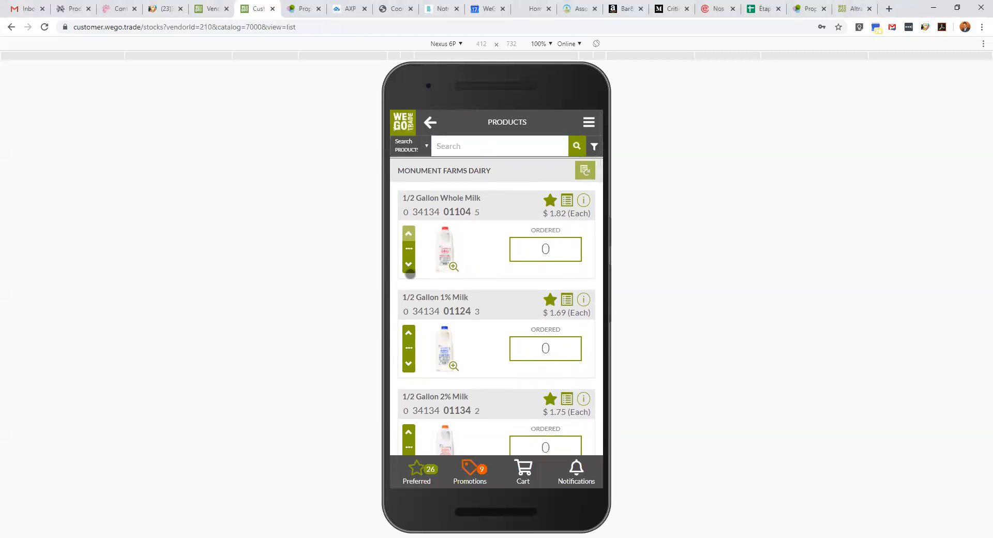
- Place Gallon 1% Milk at its new position in My sequence
{"action": "scroll", "scroll_direction": "down", "scroll_amount": 3}
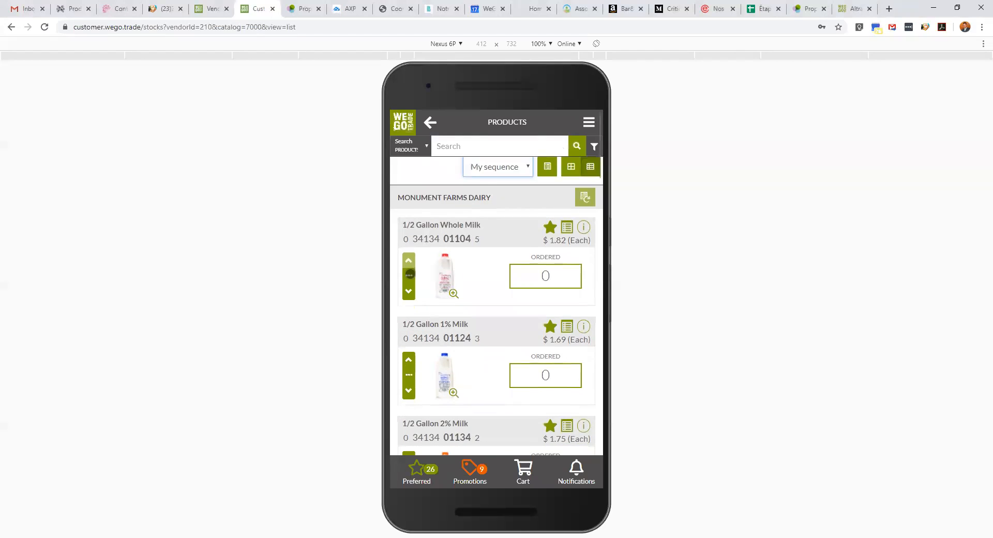
{"action": "scroll", "scroll_direction": "down", "scroll_amount": 3}
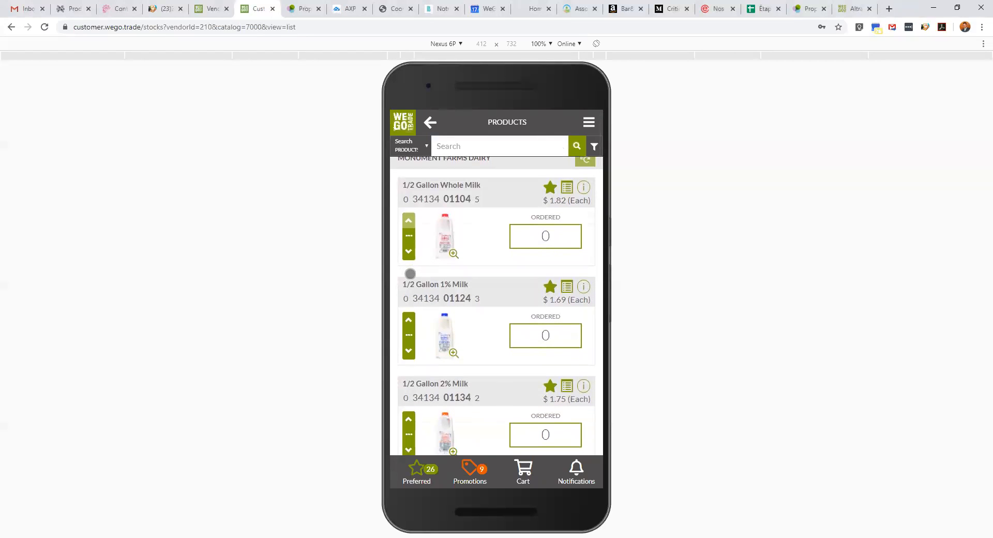
{"action": "mouse_move", "coordinate": [490, 342]}
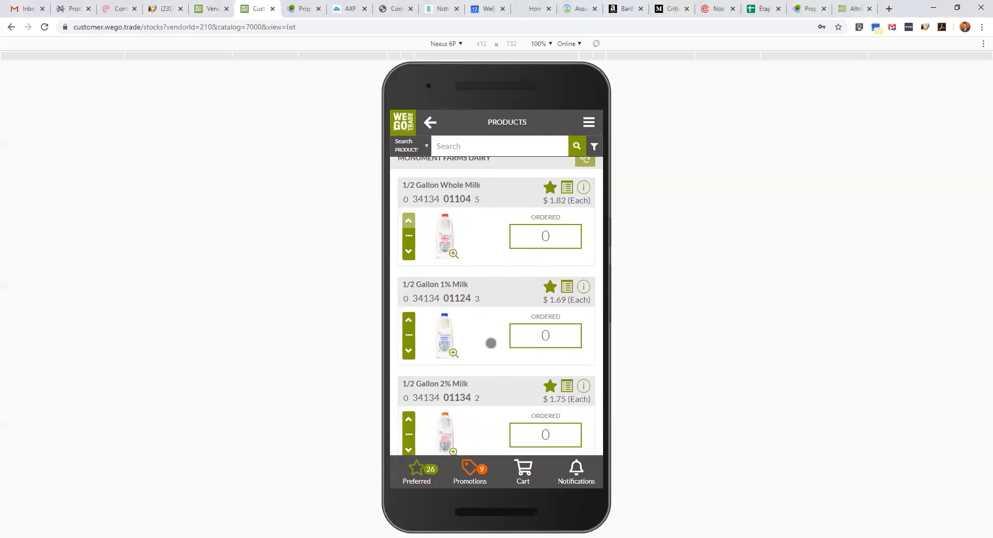
{"action": "scroll", "scroll_direction": "down", "scroll_amount": 3}
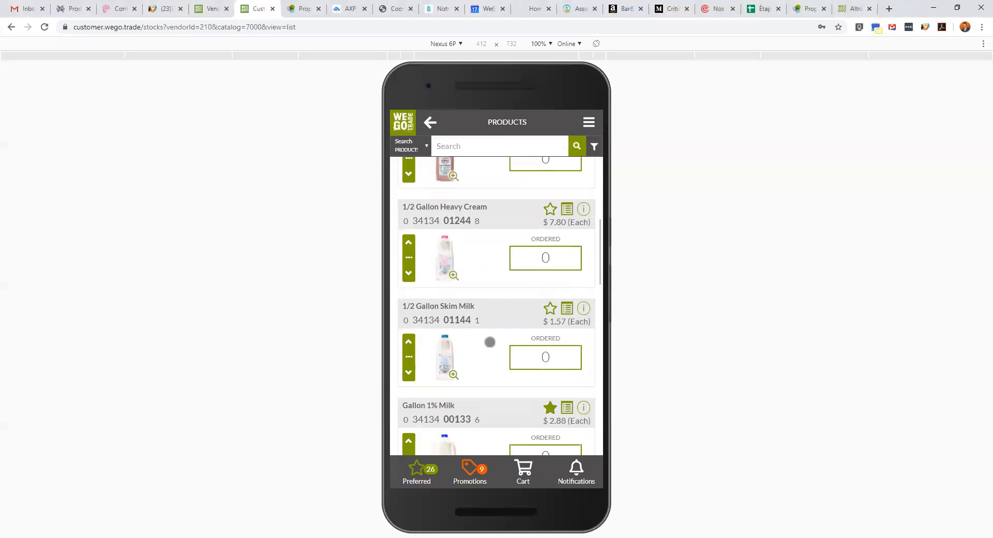
{"action": "scroll", "scroll_direction": "down", "scroll_amount": 3}
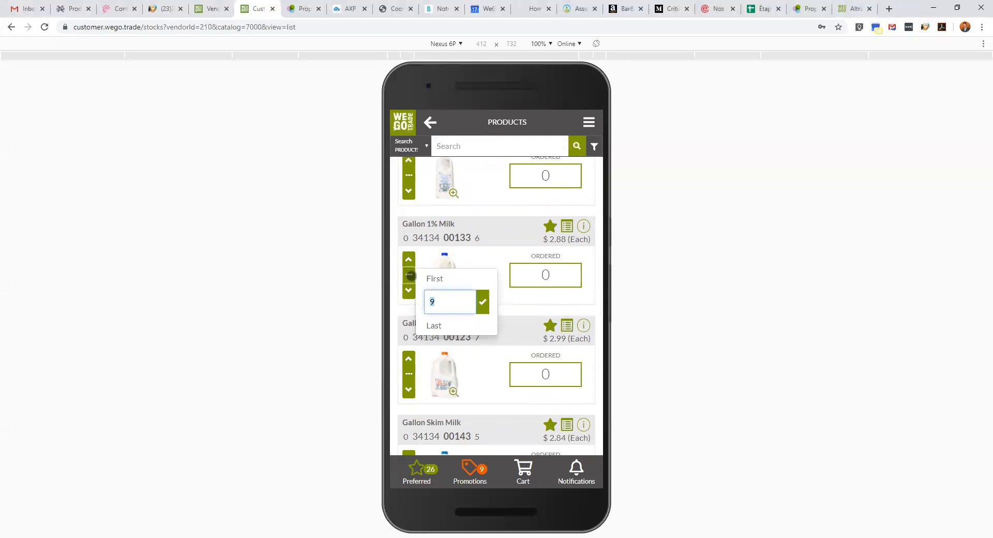
{"action": "left_click", "coordinate": [482, 301]}
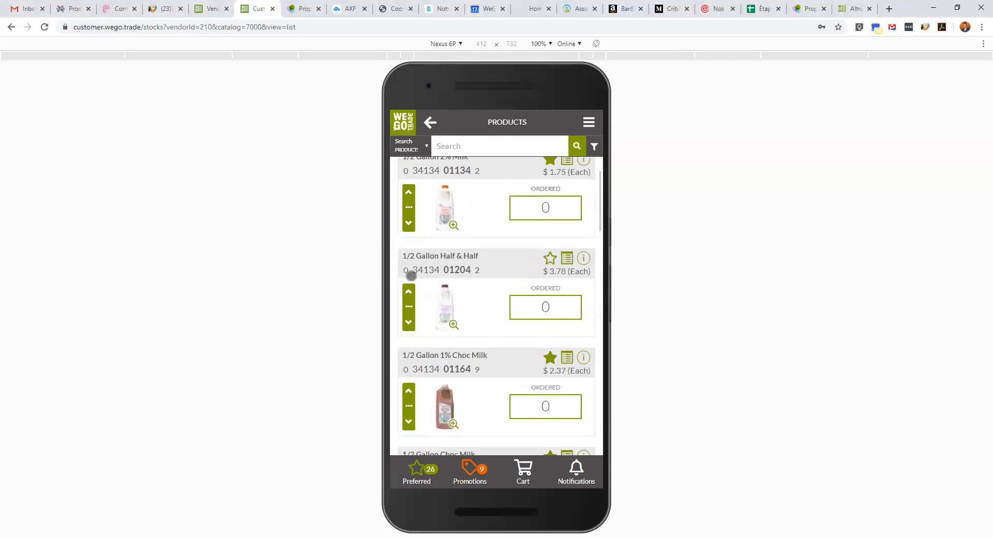
- Move Gallon Skim Milk higher so the gallon milks lead the product order
{"action": "scroll", "scroll_direction": "up", "scroll_amount": 3}
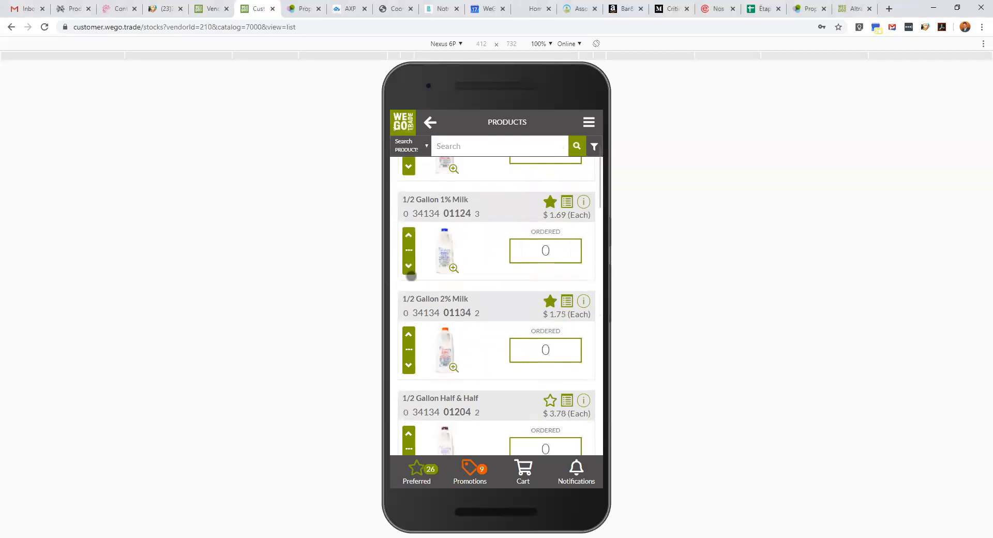
{"action": "scroll", "scroll_direction": "down", "scroll_amount": 3}
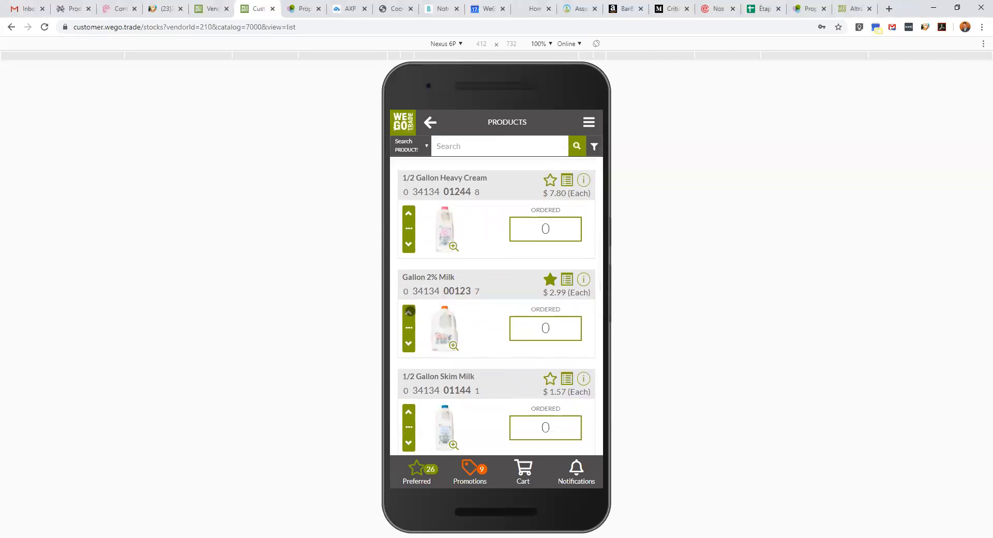
{"action": "scroll", "scroll_direction": "down", "scroll_amount": 3}
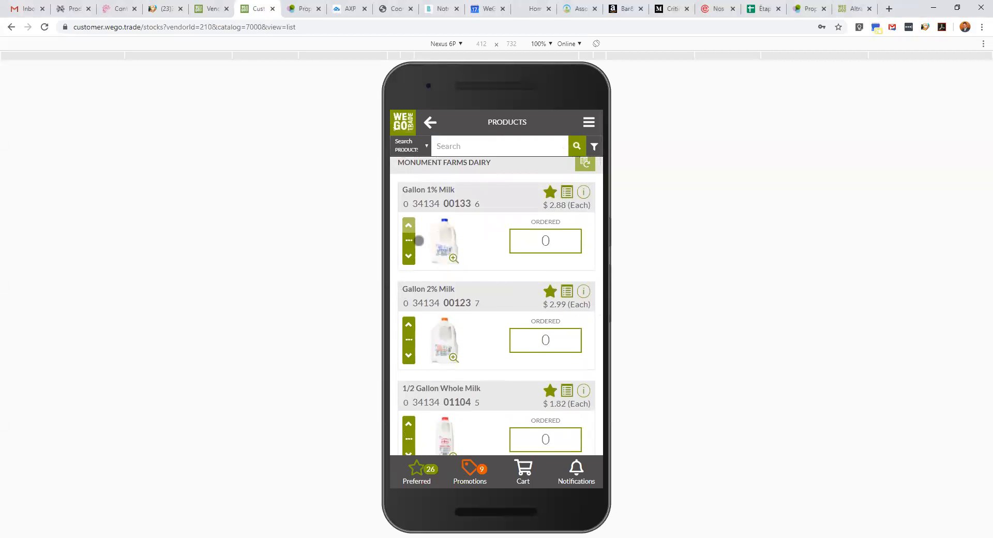
{"action": "scroll", "scroll_direction": "down", "scroll_amount": 3}
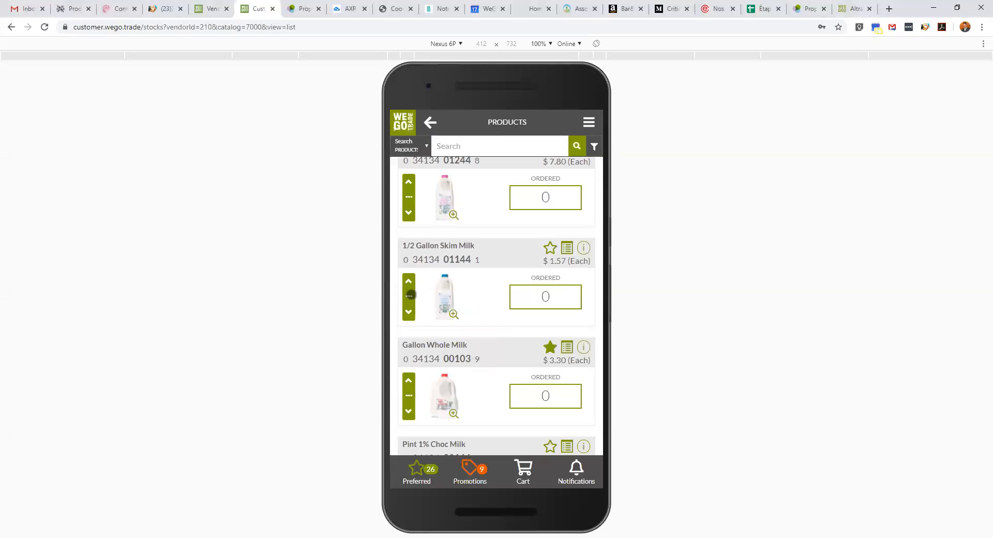
{"action": "left_click", "coordinate": [408, 294]}
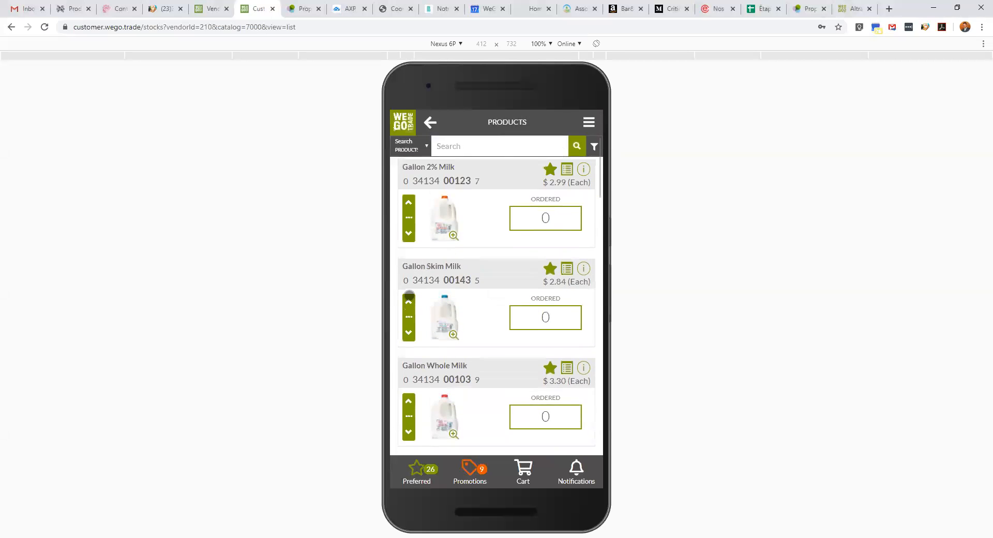
{"action": "scroll", "scroll_direction": "down", "scroll_amount": 3}
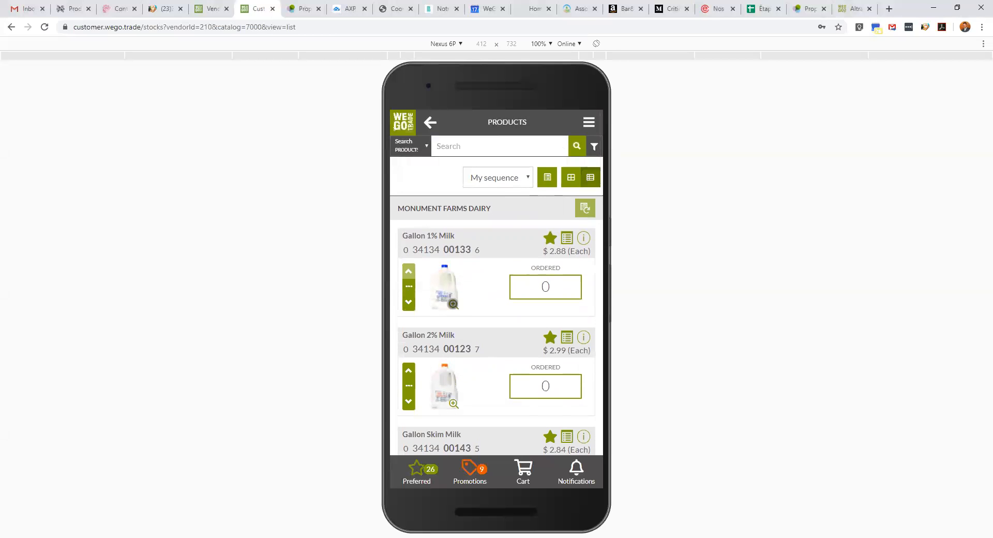
{"action": "left_click", "coordinate": [453, 304]}
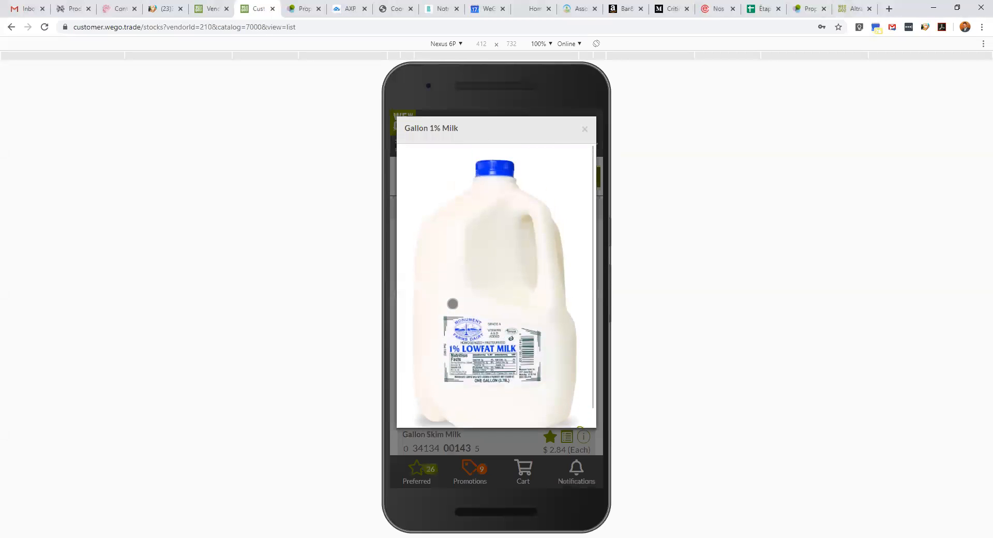
{"action": "left_click", "coordinate": [583, 130]}
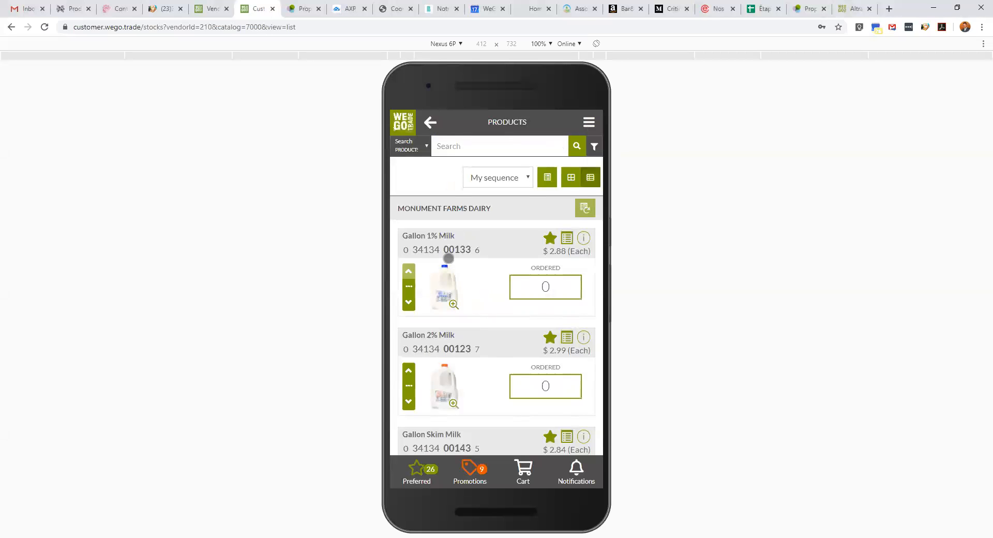
{"action": "mouse_move", "coordinate": [412, 241]}
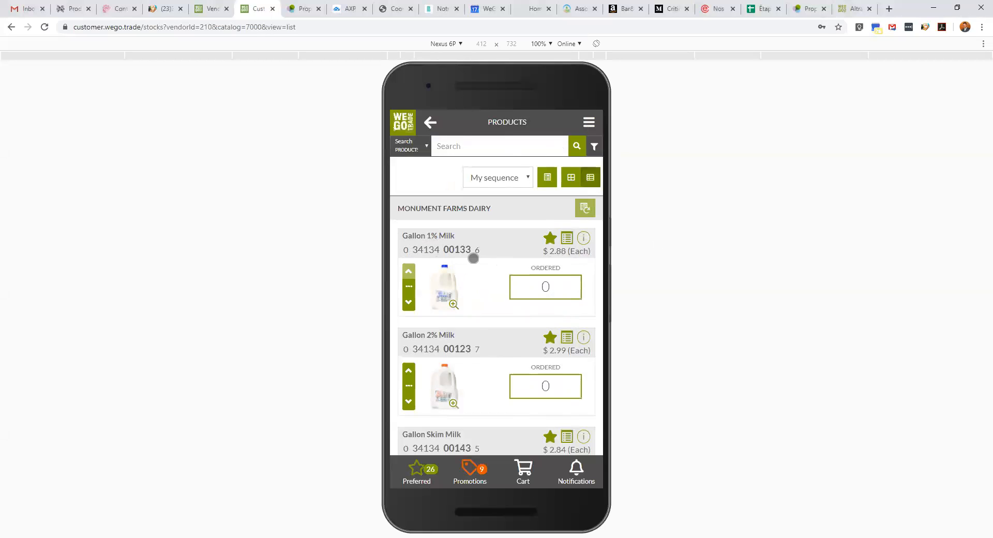
{"action": "mouse_move", "coordinate": [497, 243]}
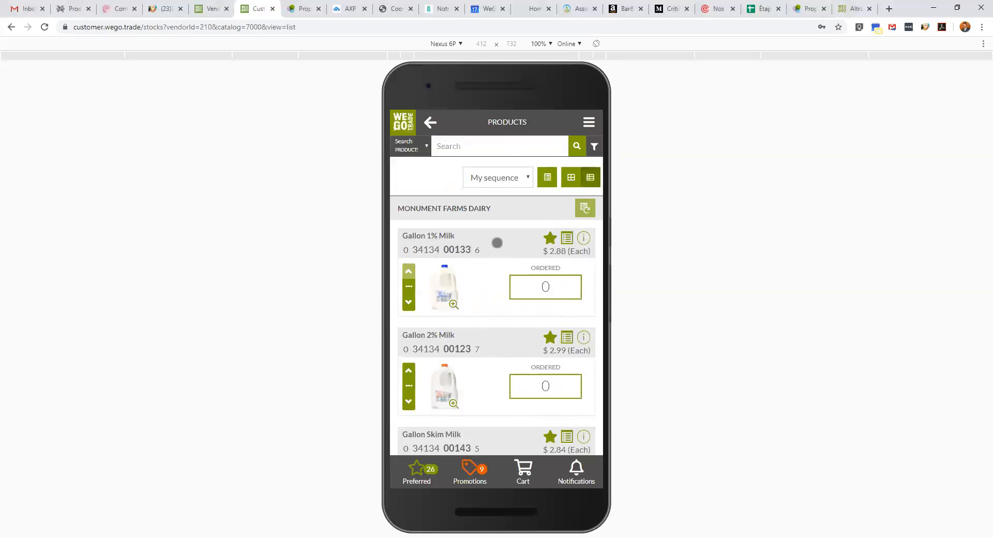
{"action": "mouse_move", "coordinate": [551, 150]}
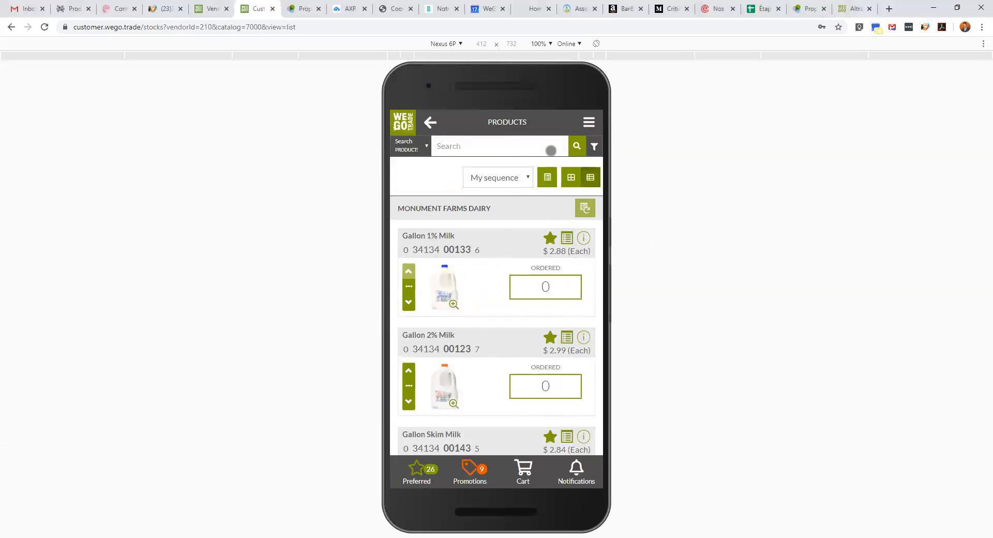
{"action": "mouse_move", "coordinate": [554, 148]}
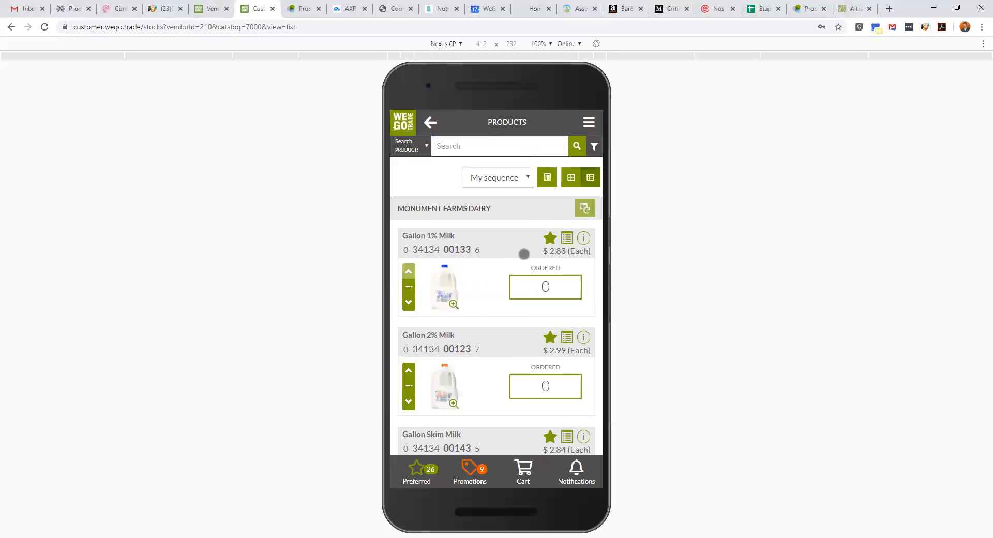
- Enter ordered quantities 6 for Gallon 1% Milk and 7 for Gallon 2% Milk
{"action": "left_click", "coordinate": [545, 287]}
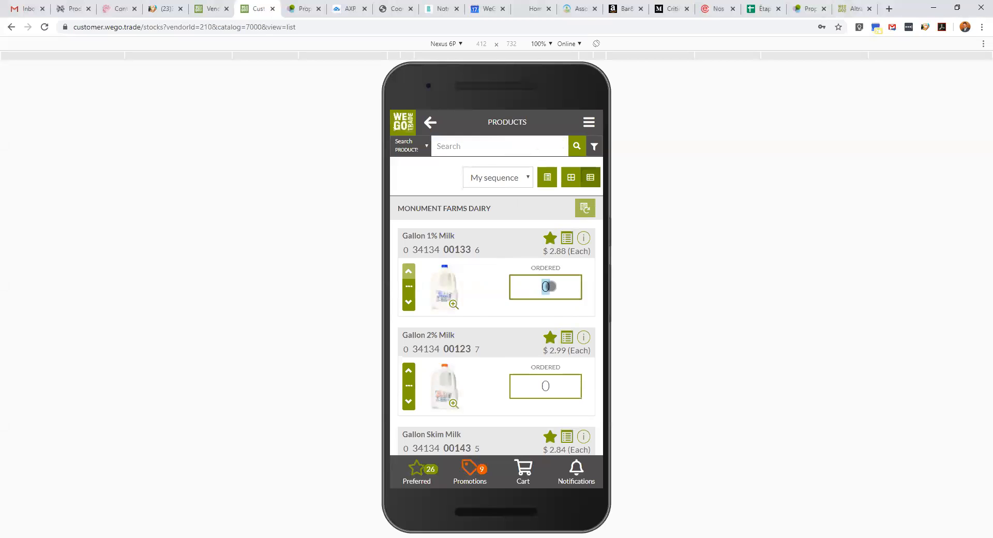
{"action": "type", "text": "6"}
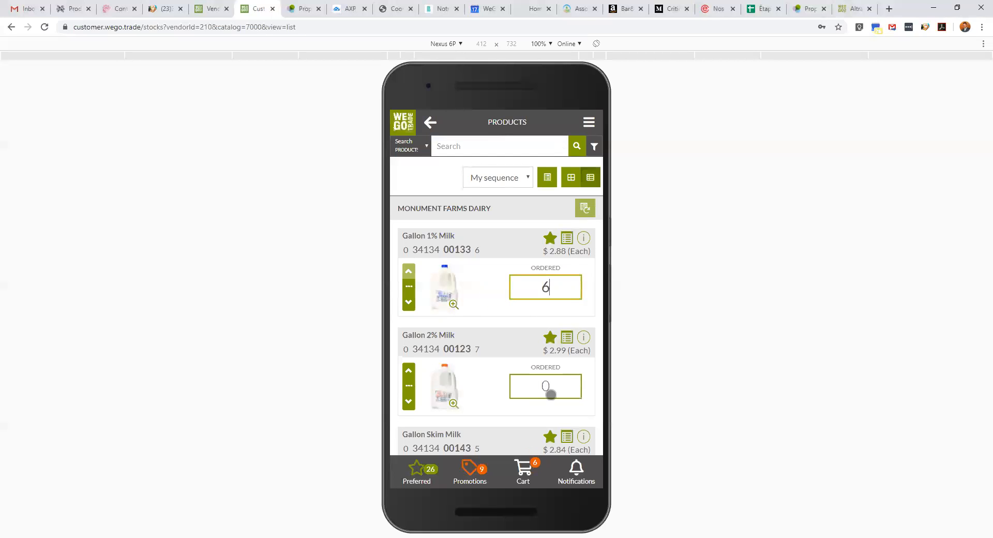
{"action": "type", "text": "7"}
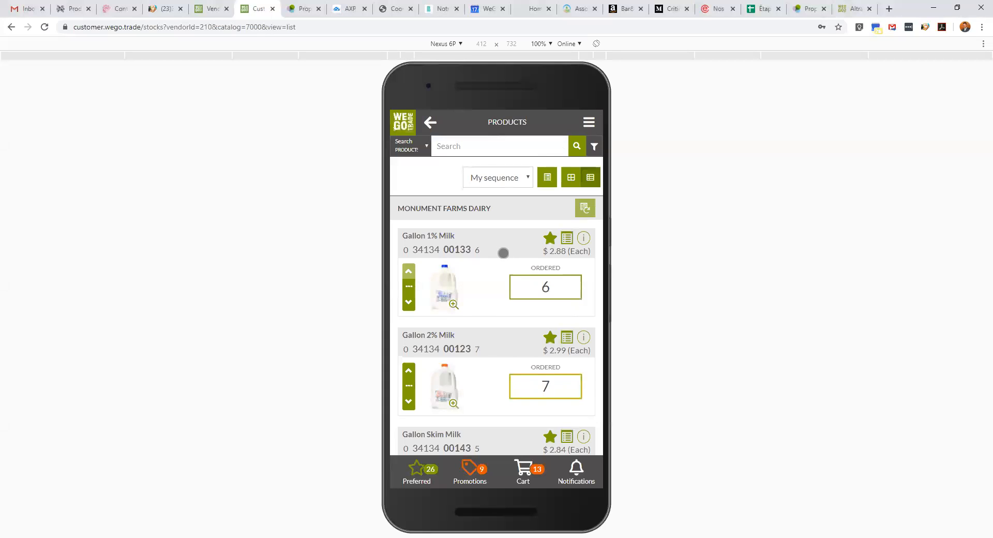
- Commit the Gallon 2% quantity and unfavourite 1/2 Gallon Whole and 1/2 Gallon 1% Milk
{"action": "left_click", "coordinate": [548, 238]}
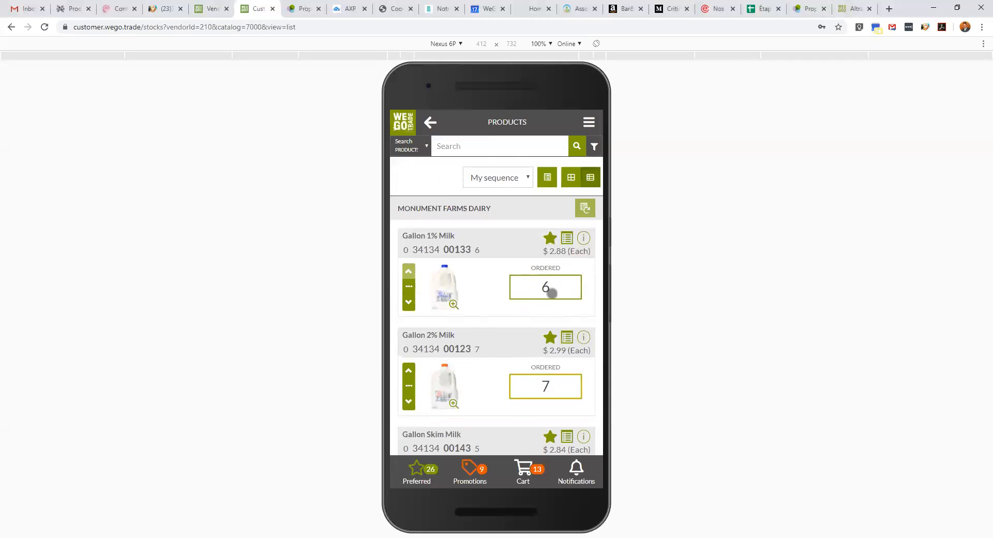
{"action": "scroll", "scroll_direction": "down", "scroll_amount": 3}
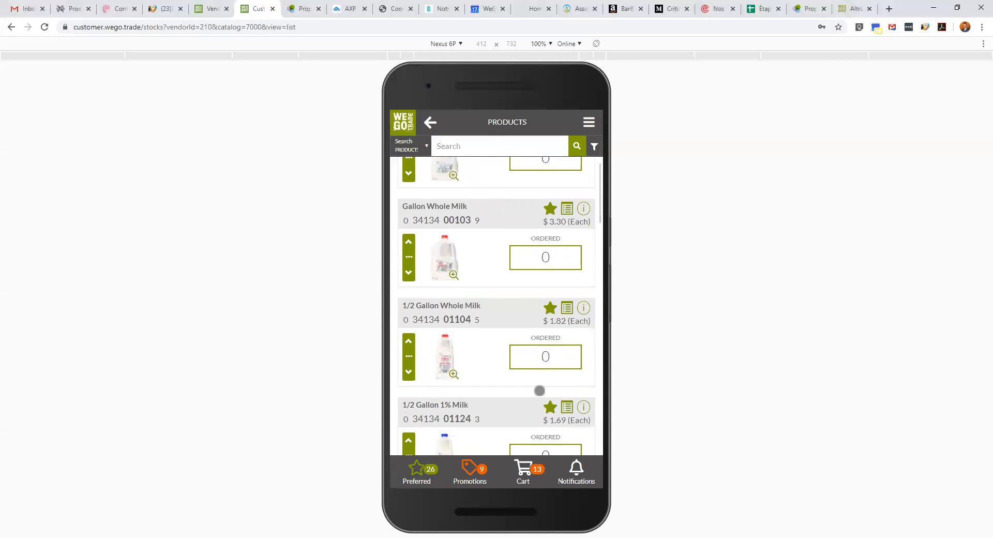
{"action": "left_click", "coordinate": [549, 307]}
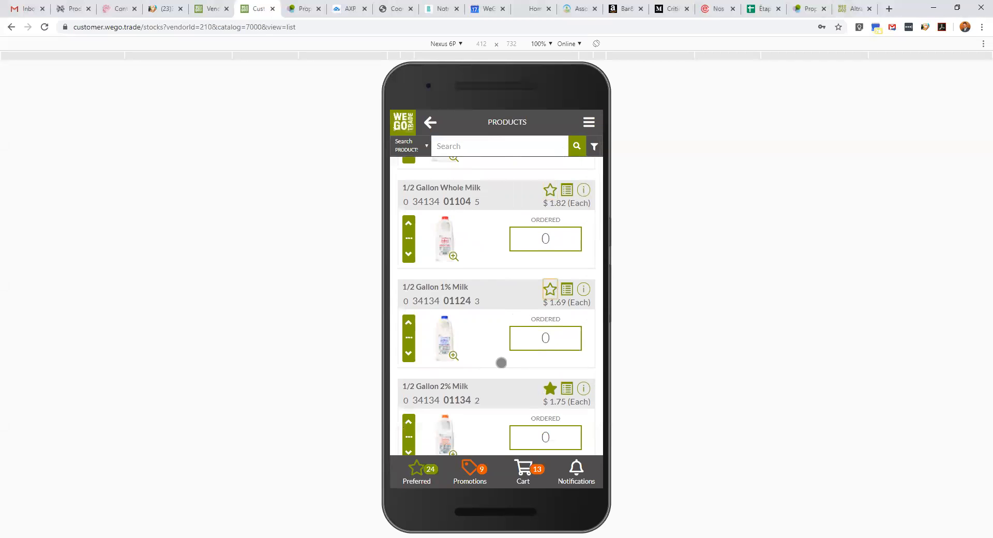
{"action": "left_click", "coordinate": [417, 470]}
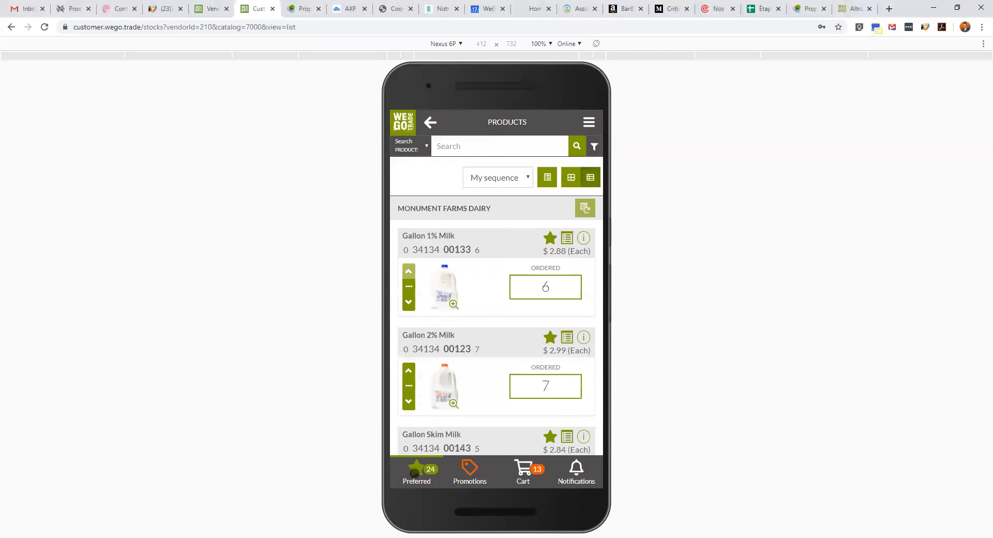
{"action": "scroll", "scroll_direction": "down", "scroll_amount": 3}
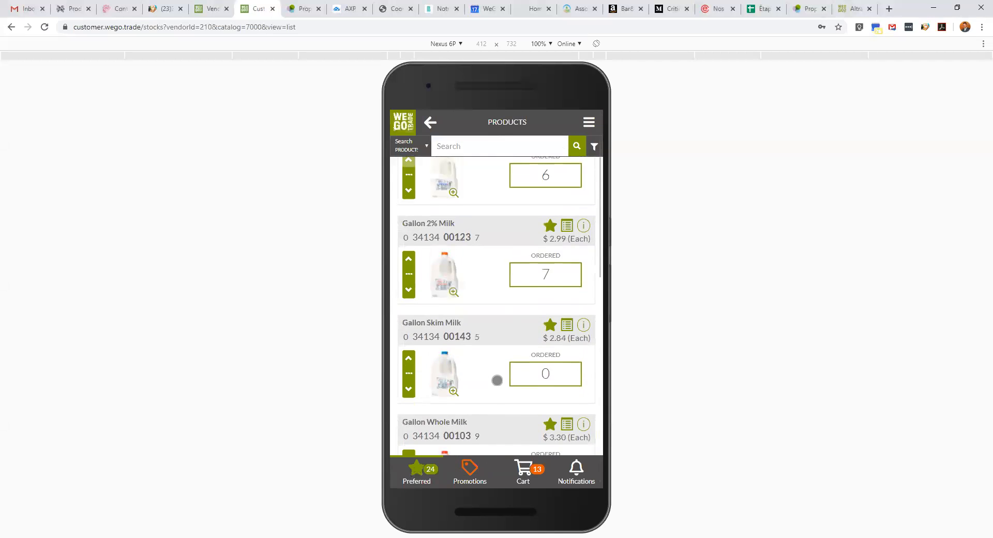
{"action": "scroll", "scroll_direction": "down", "scroll_amount": 3}
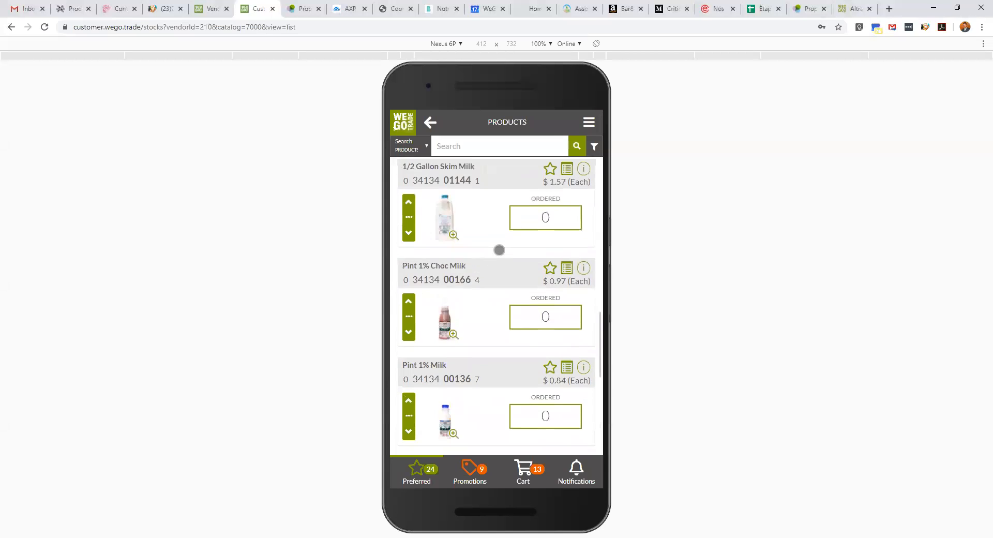
{"action": "scroll", "scroll_direction": "down", "scroll_amount": 3}
{"action": "type", "text": "6"}
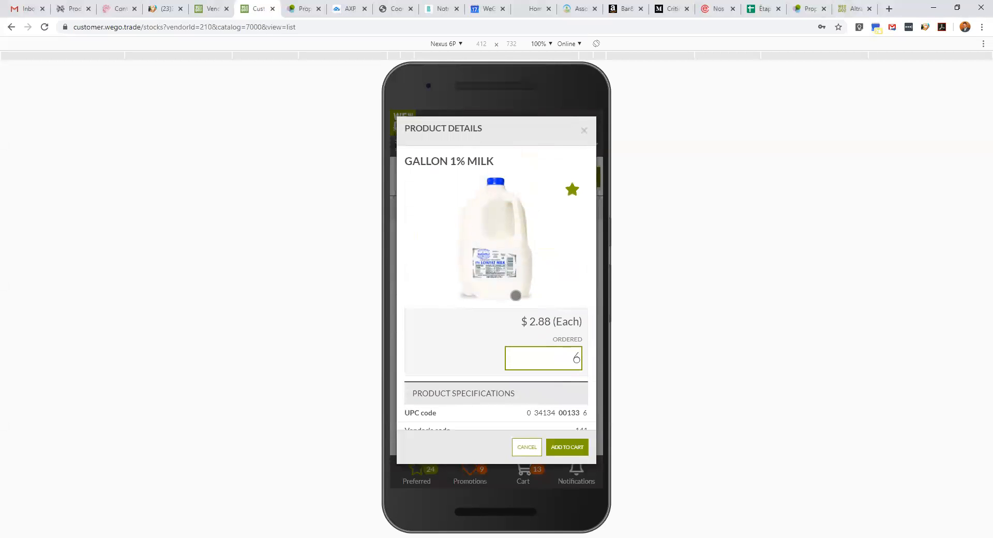
{"action": "scroll", "scroll_direction": "down", "scroll_amount": 3}
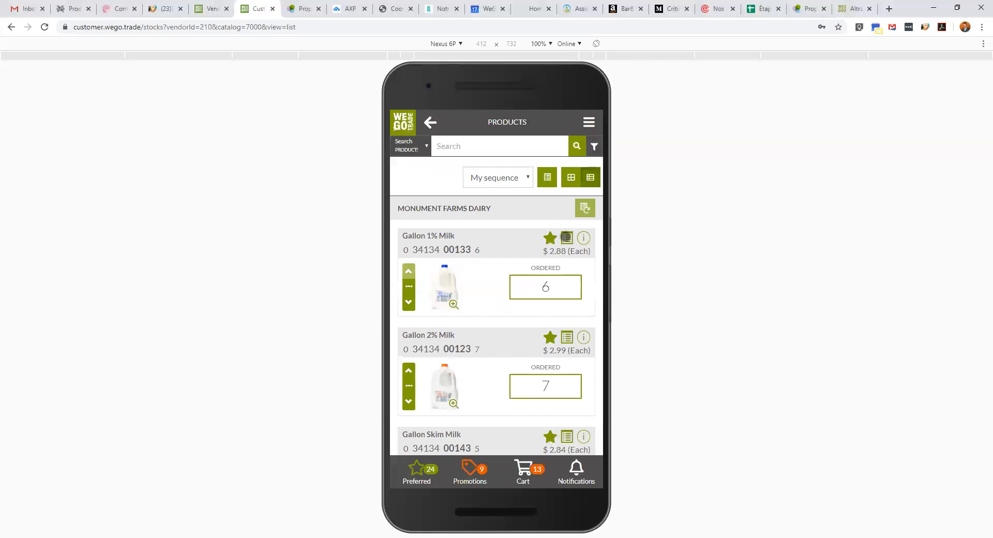
- Set Gallon 1% Milk's next-delivery target inventory to 12, save it and close the details
{"action": "left_click", "coordinate": [582, 238]}
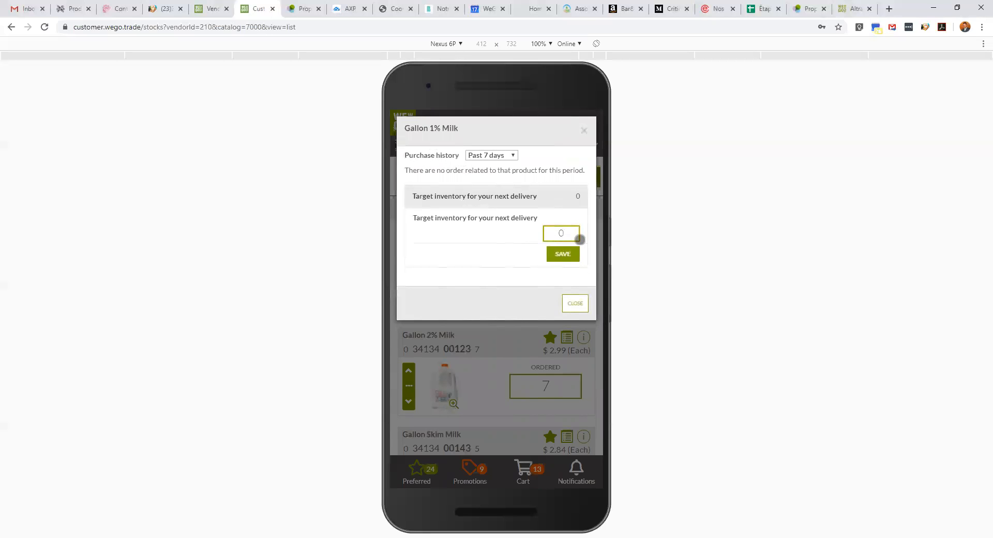
{"action": "left_click", "coordinate": [560, 233]}
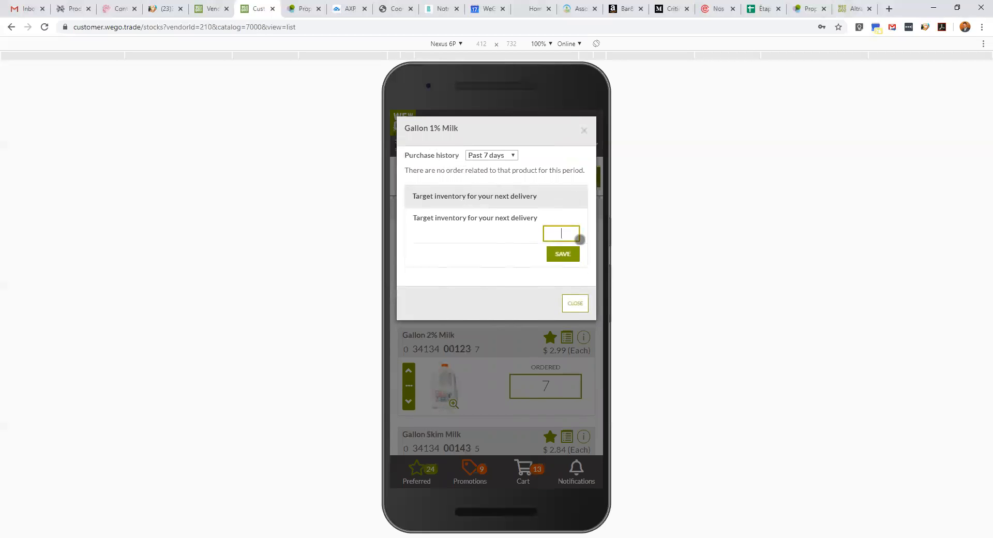
{"action": "type", "text": "12"}
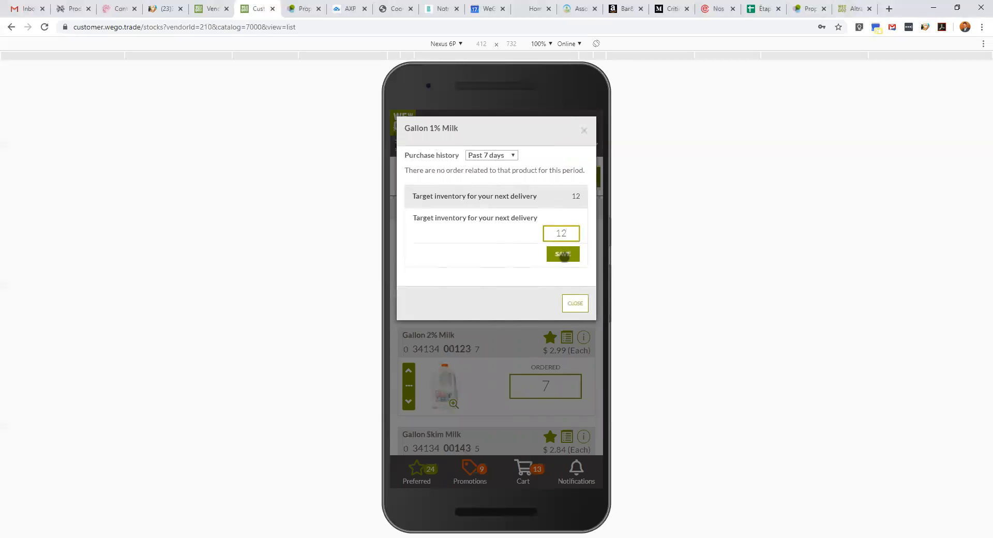
{"action": "left_click", "coordinate": [562, 255]}
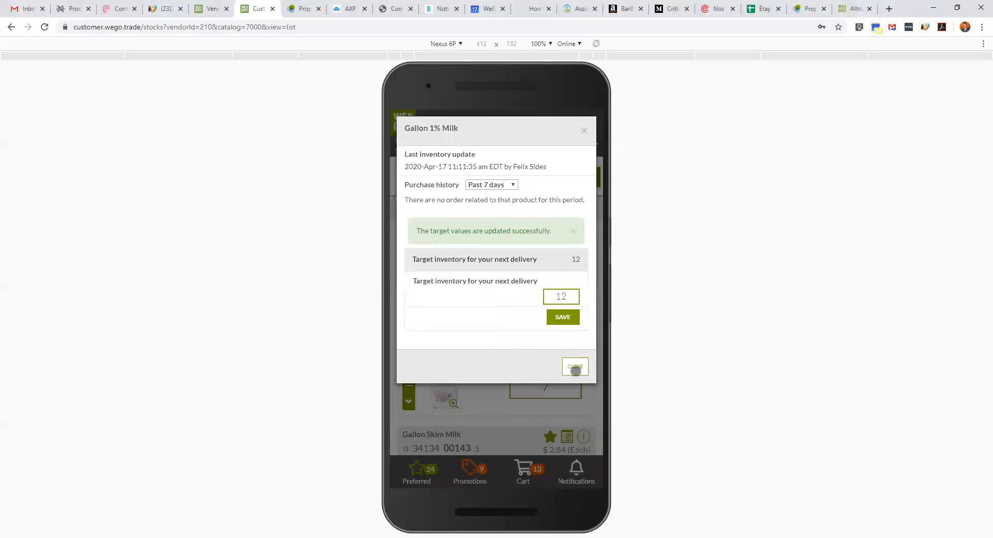
{"action": "left_click", "coordinate": [574, 366]}
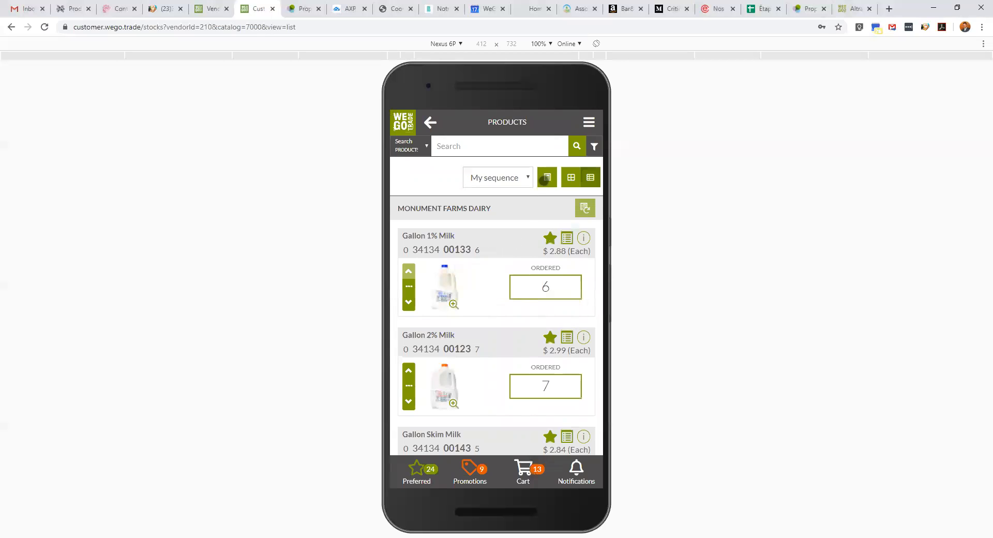
- Show the inventory view, record 5 on hand for Gallon 1% Milk and order the suggested 7
{"action": "left_click", "coordinate": [546, 177]}
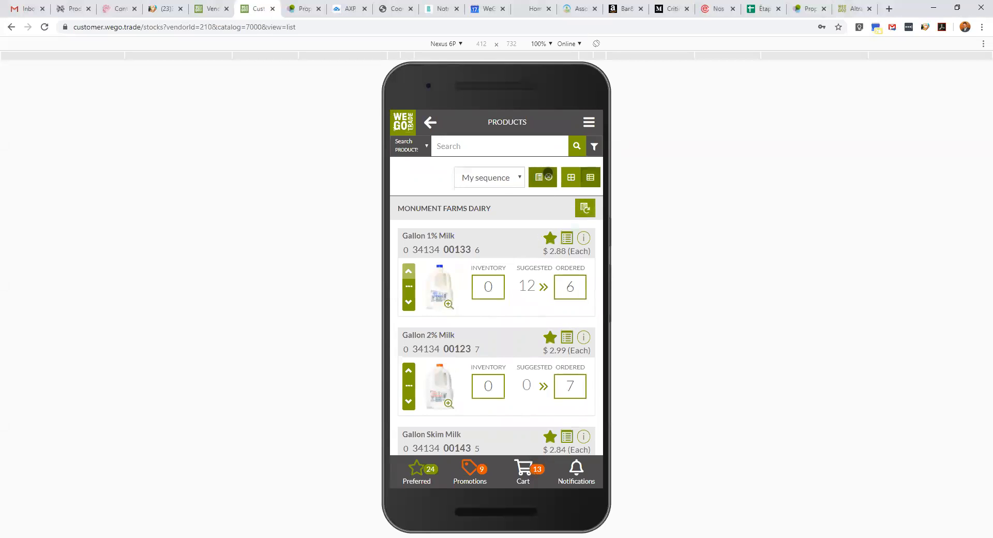
{"action": "scroll", "scroll_direction": "down", "scroll_amount": 3}
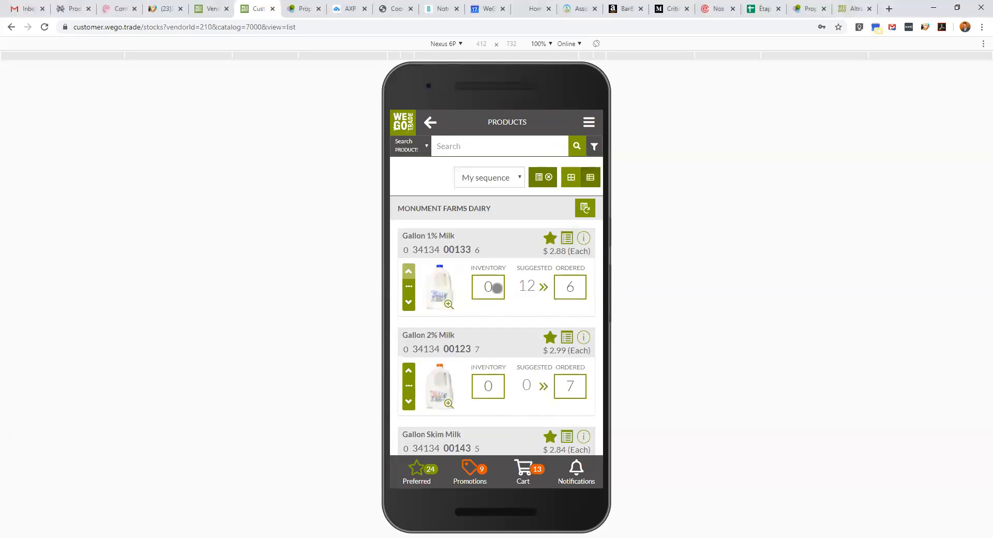
{"action": "left_click", "coordinate": [487, 287]}
{"action": "type", "text": "5"}
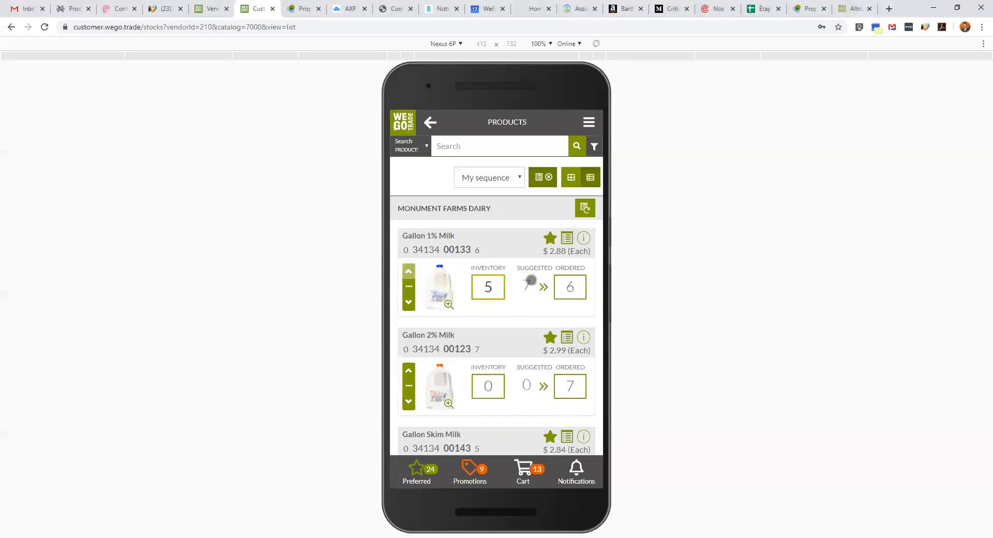
{"action": "left_click", "coordinate": [542, 286]}
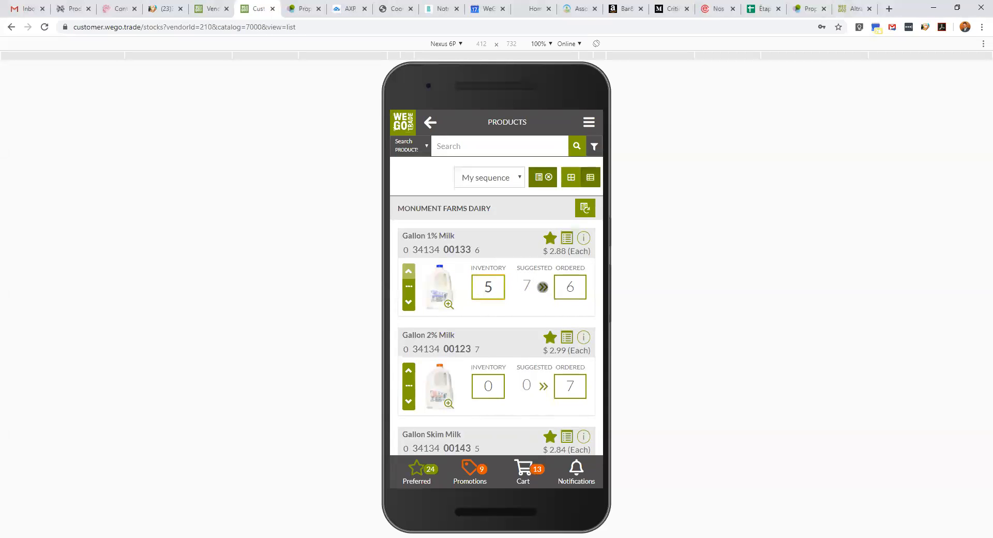
{"action": "left_click", "coordinate": [542, 286]}
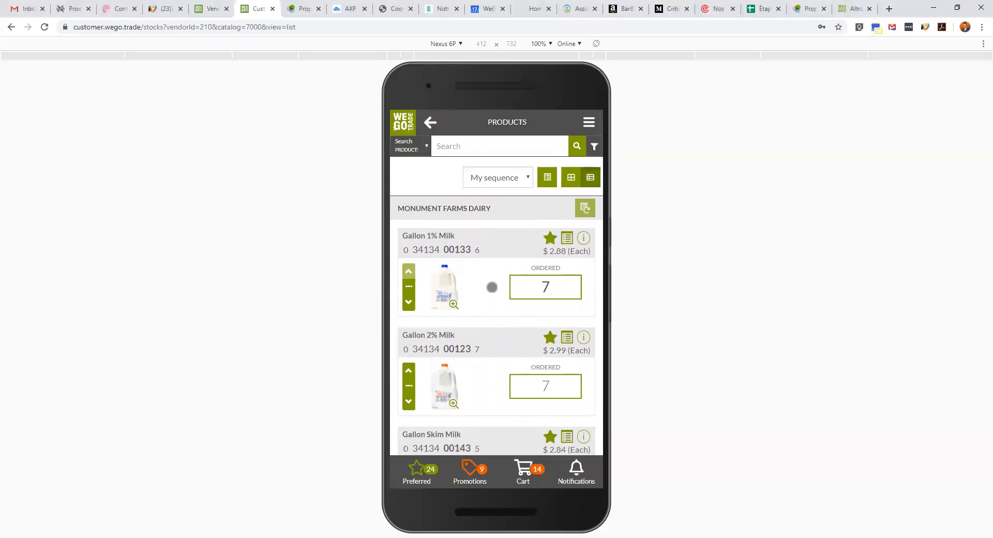
- Enter quantities 6, 11 and 7 for the remaining milk products, bringing the cart to 46
{"action": "scroll", "scroll_direction": "down", "scroll_amount": 3}
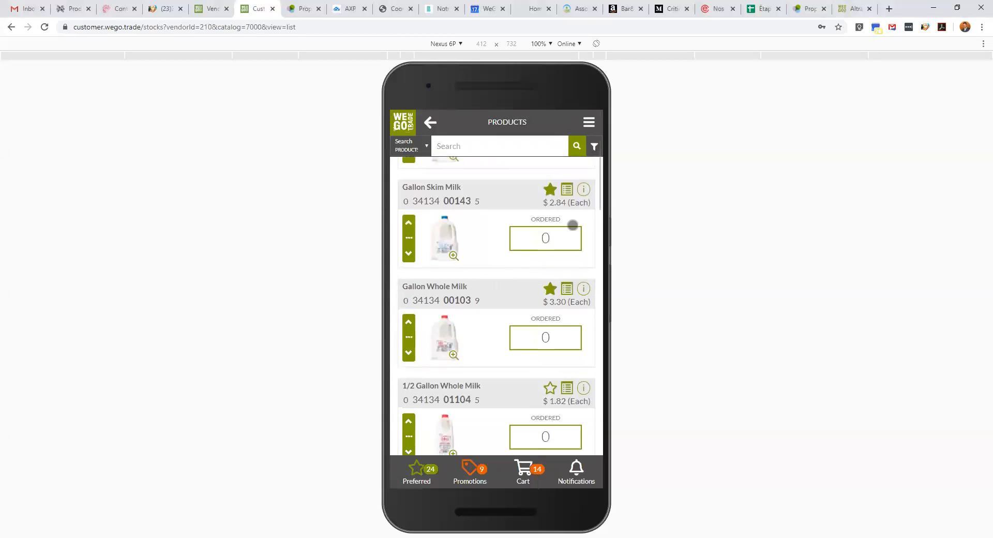
{"action": "type", "text": "6"}
{"action": "type", "text": "8"}
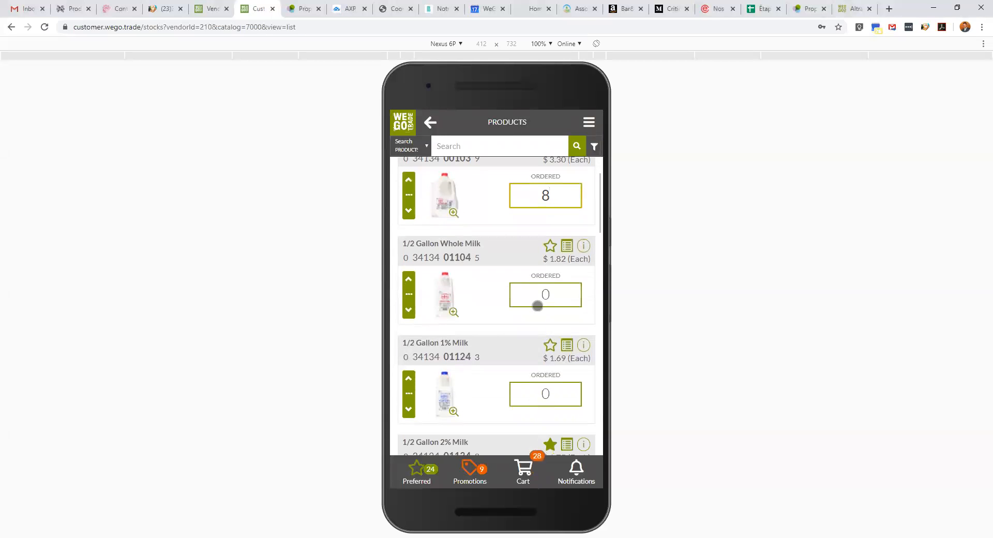
{"action": "type", "text": "11"}
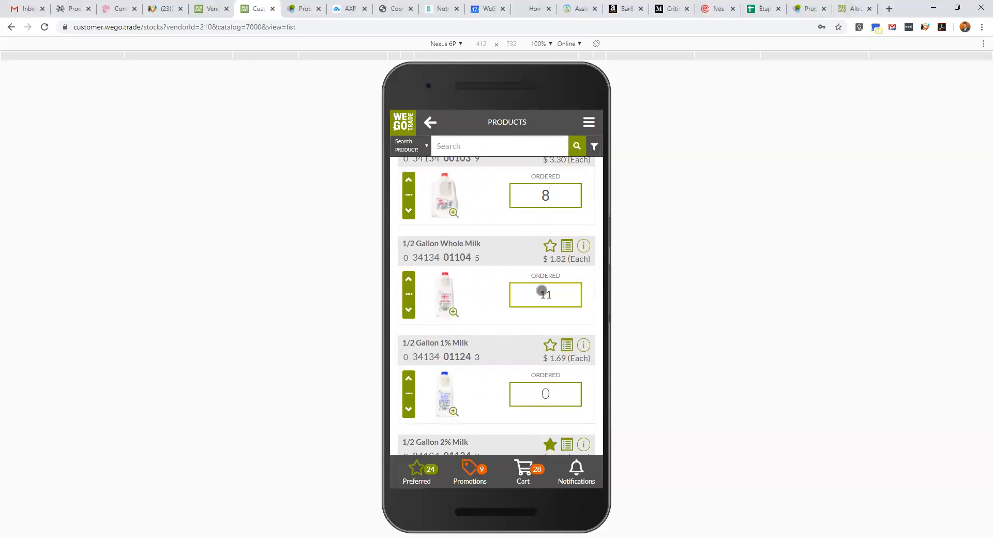
{"action": "type", "text": "7"}
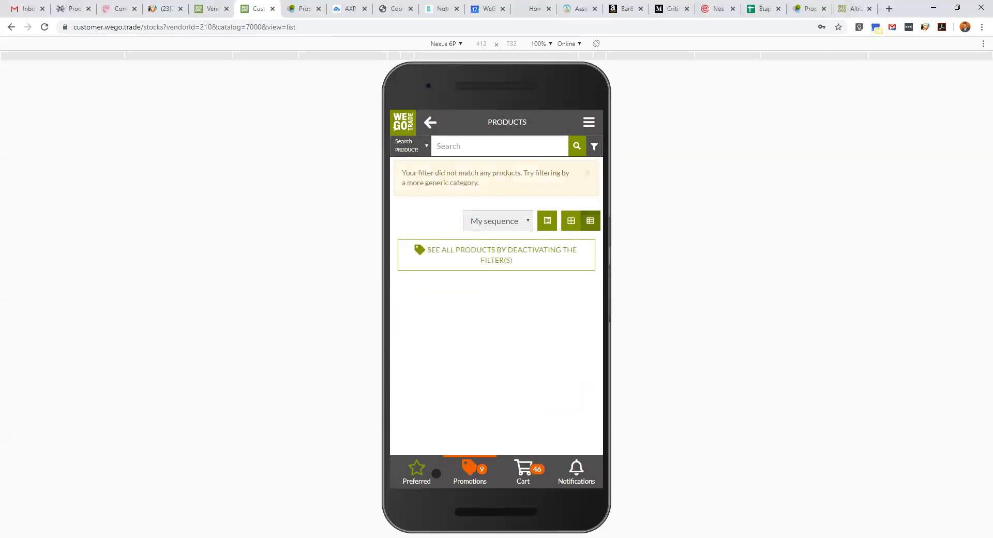
- Reload the Preferred product list to replace the empty filter result
{"action": "left_click", "coordinate": [495, 254]}
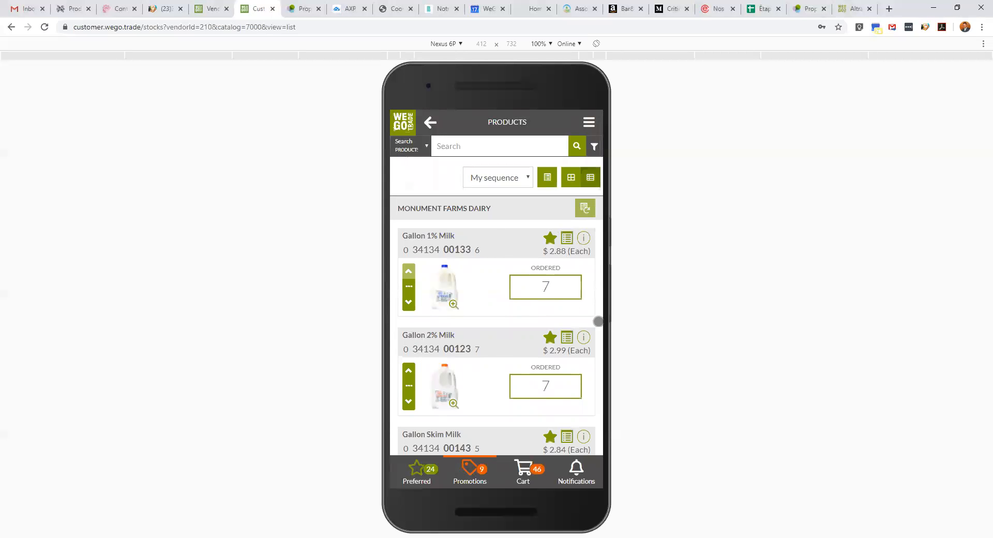
{"action": "mouse_move", "coordinate": [611, 243]}
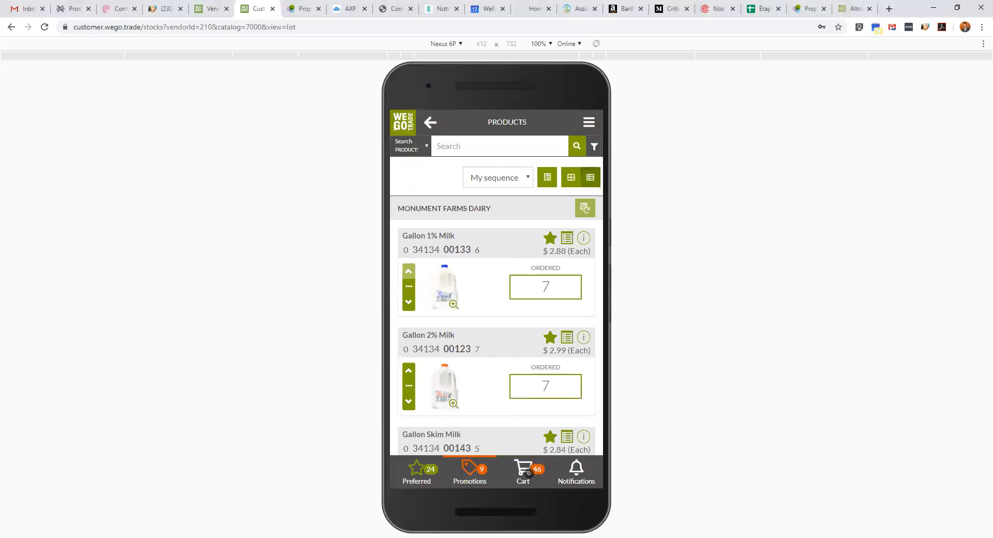
- Add an order note for Monument Farms Dairy beginning 'Please use backdoor for de'
{"action": "left_click", "coordinate": [522, 471]}
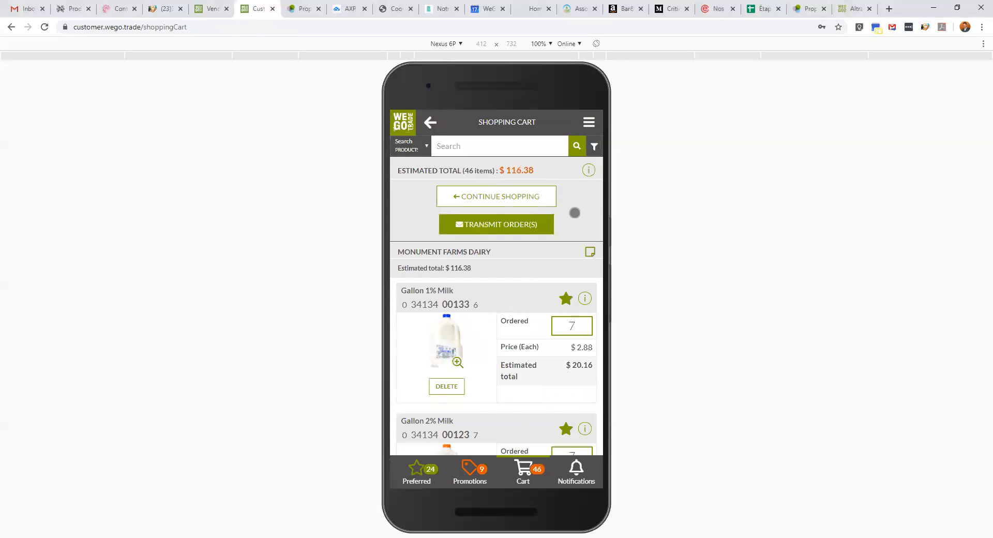
{"action": "left_click", "coordinate": [589, 251]}
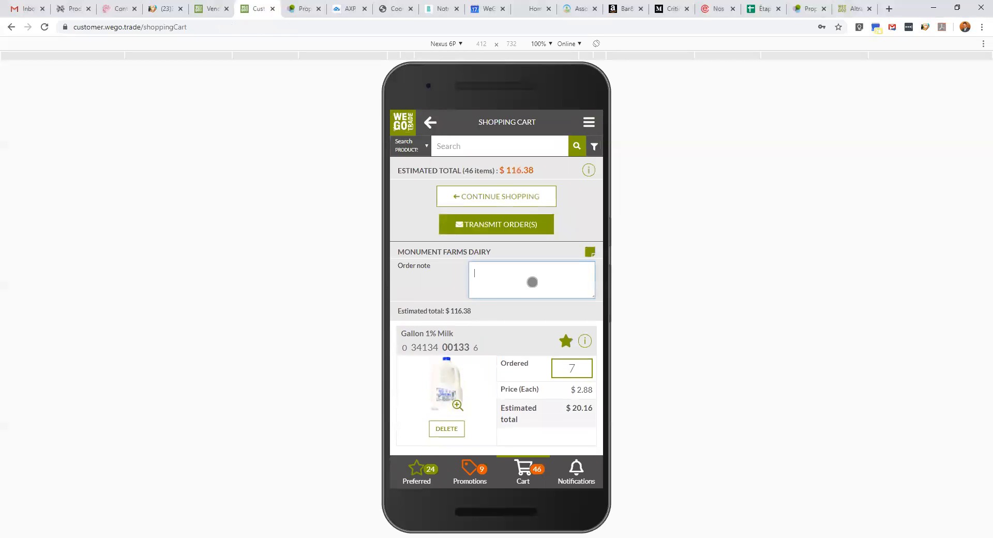
{"action": "type", "text": "P"}
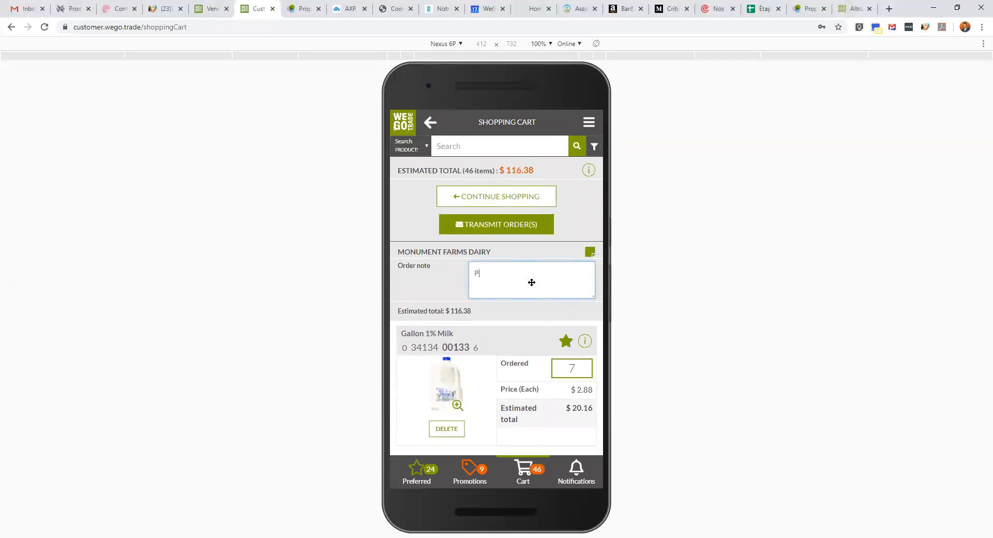
{"action": "type", "text": "lease use"}
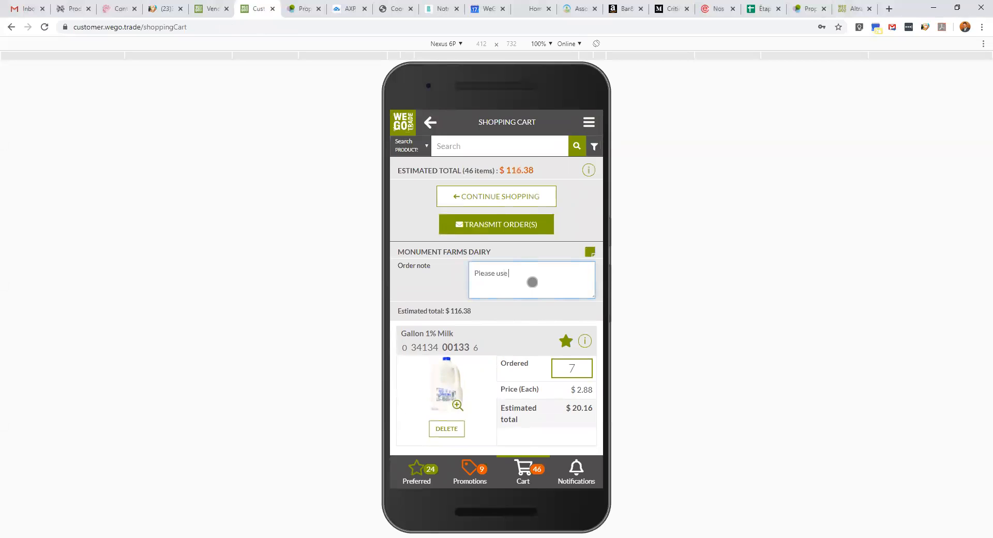
{"action": "type", "text": "backdo"}
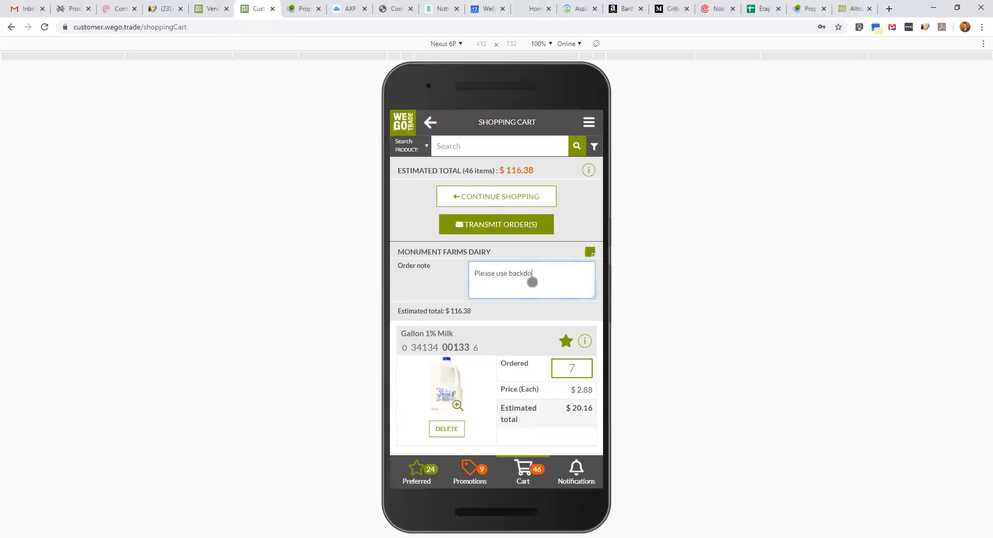
{"action": "type", "text": "or for delive"}
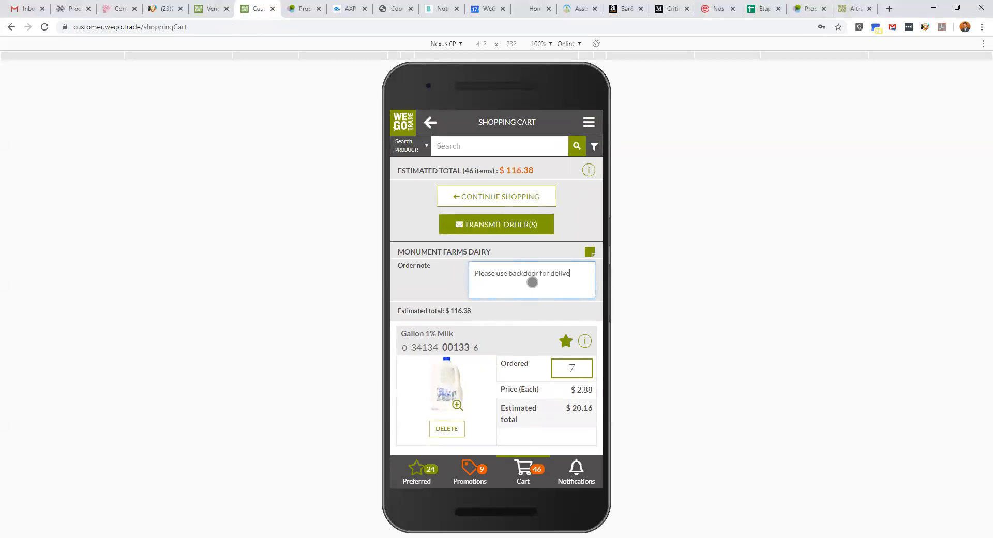
- Review the cart below the finished note and bring up the main navigation menu
{"action": "scroll", "scroll_direction": "down", "scroll_amount": 3}
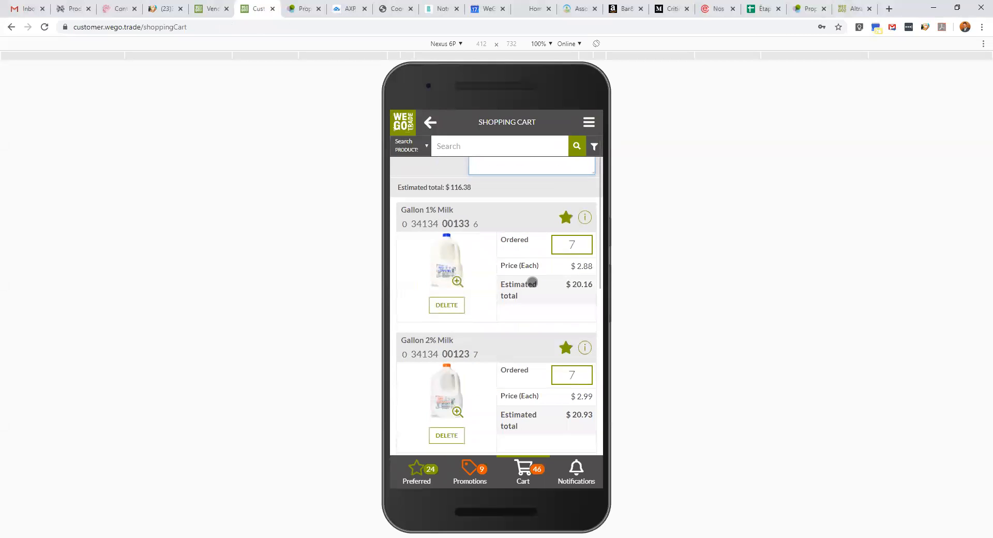
{"action": "scroll", "scroll_direction": "down", "scroll_amount": 3}
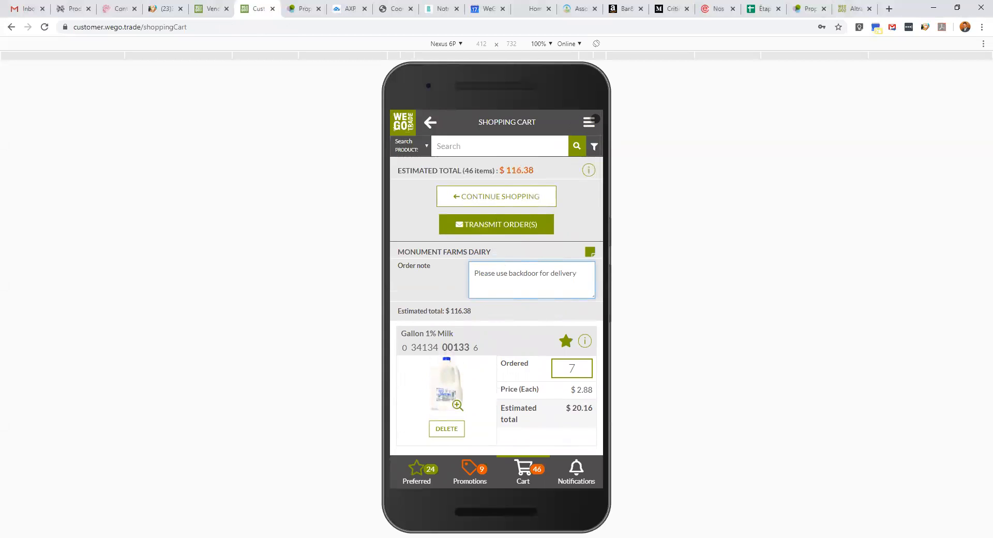
{"action": "left_click", "coordinate": [588, 122]}
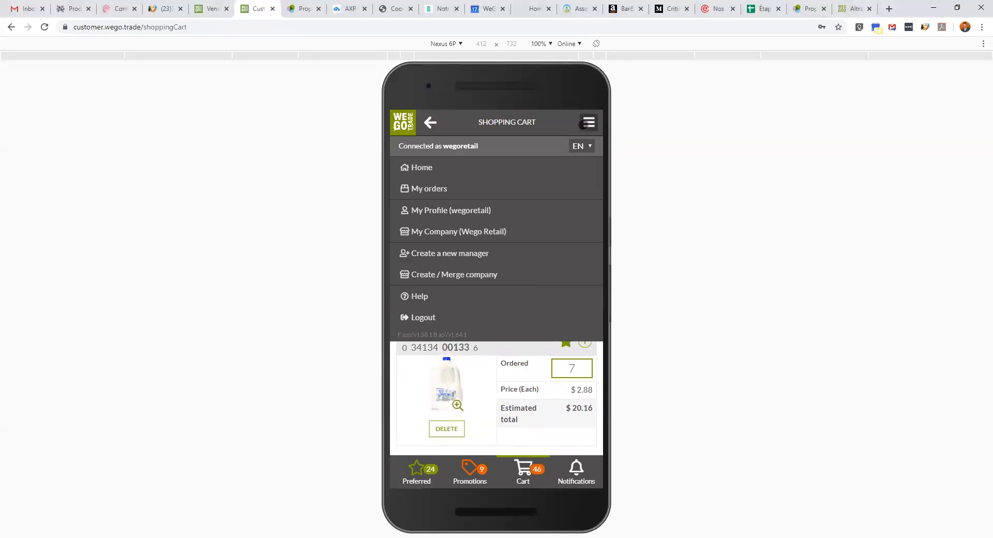